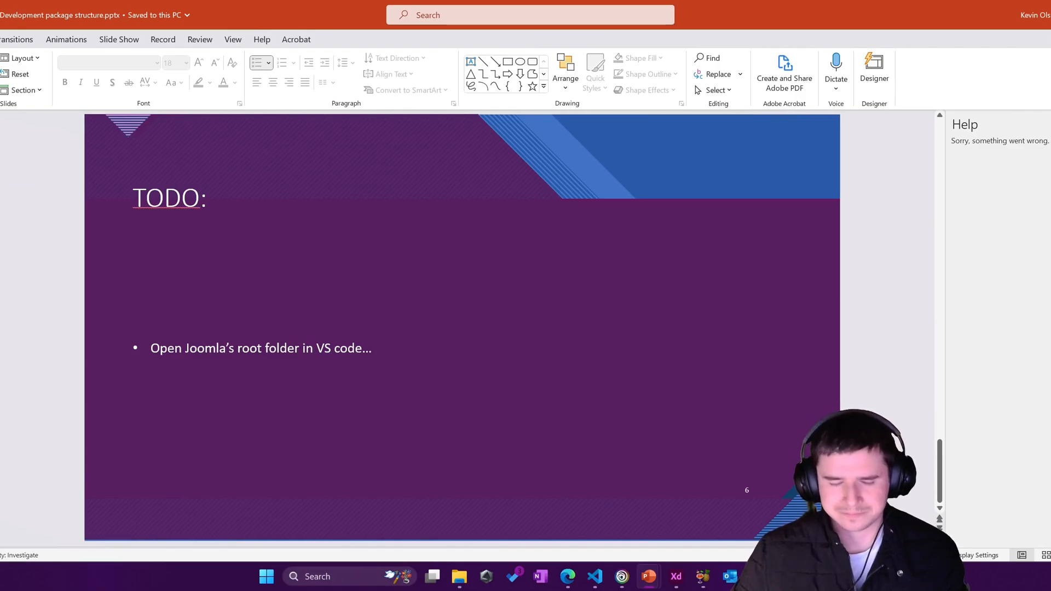
Bring the joomtut root folder window (C:\xampp\htdocs\joomtut) to the front.
left_click(460, 576)
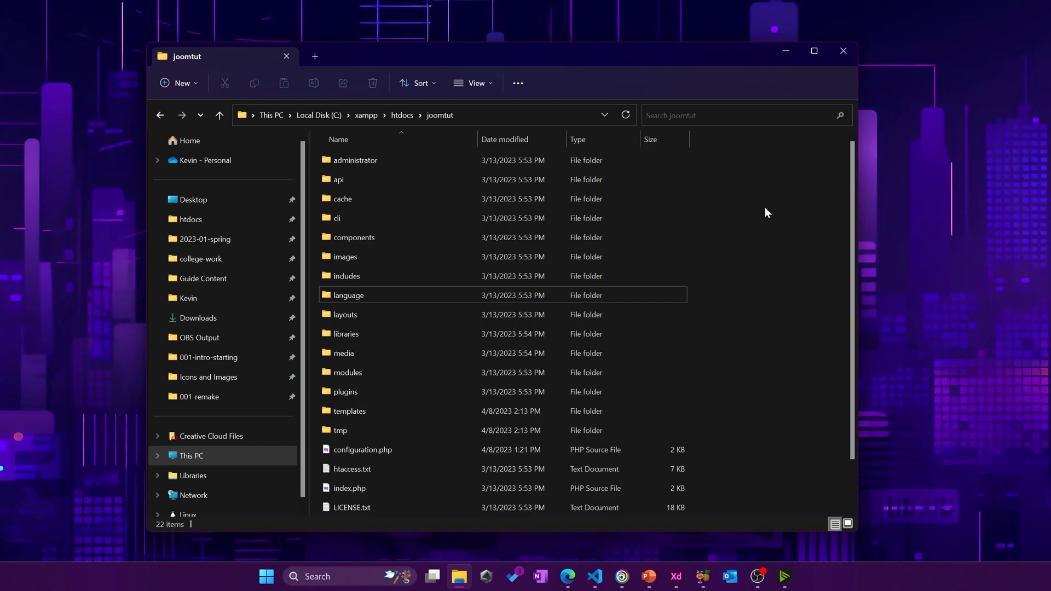
mouse_move(729, 212)
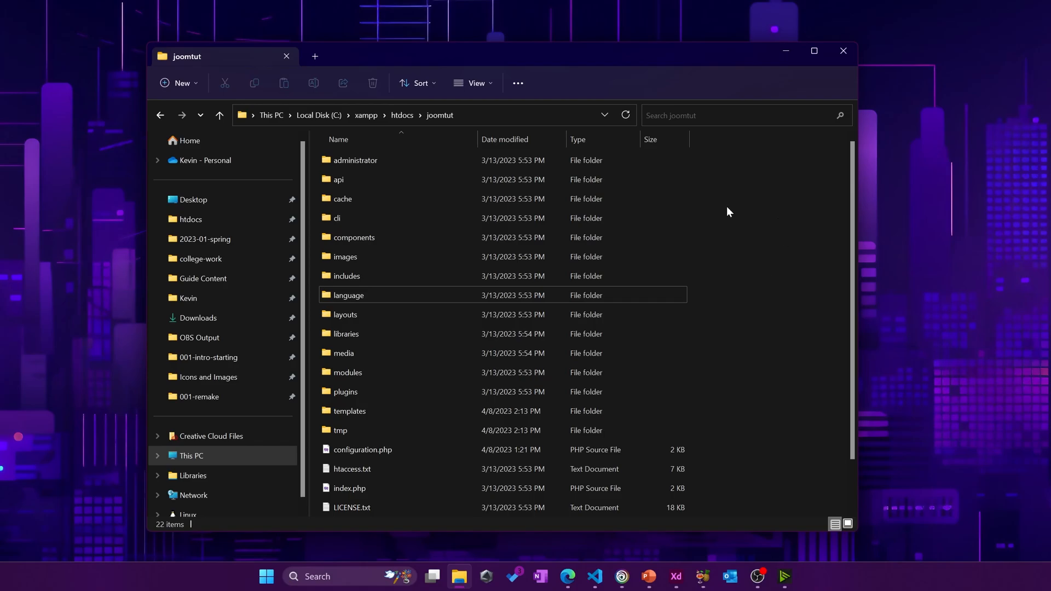
mouse_move(737, 325)
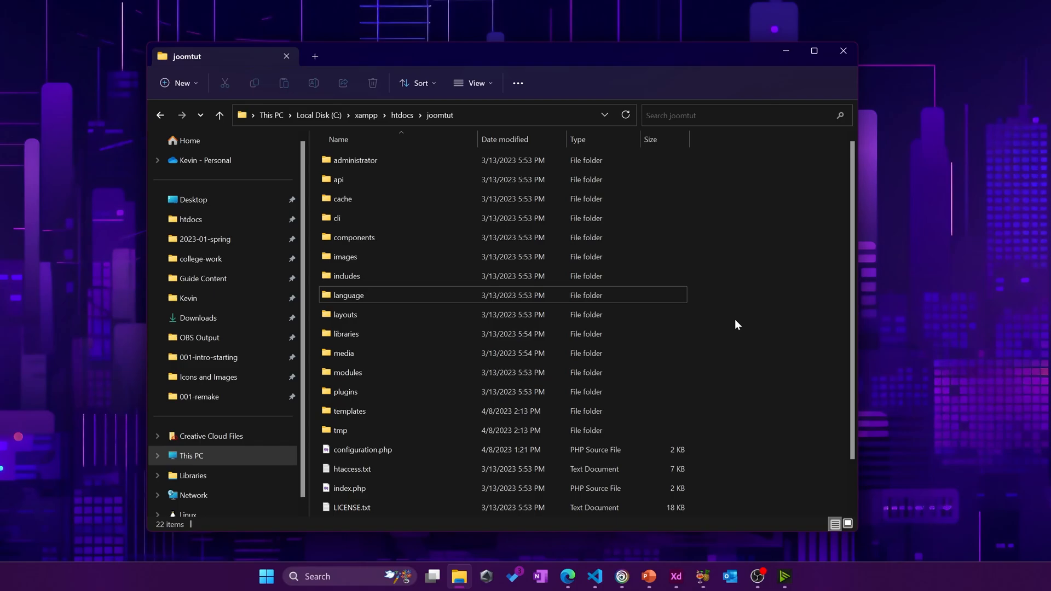
mouse_move(703, 407)
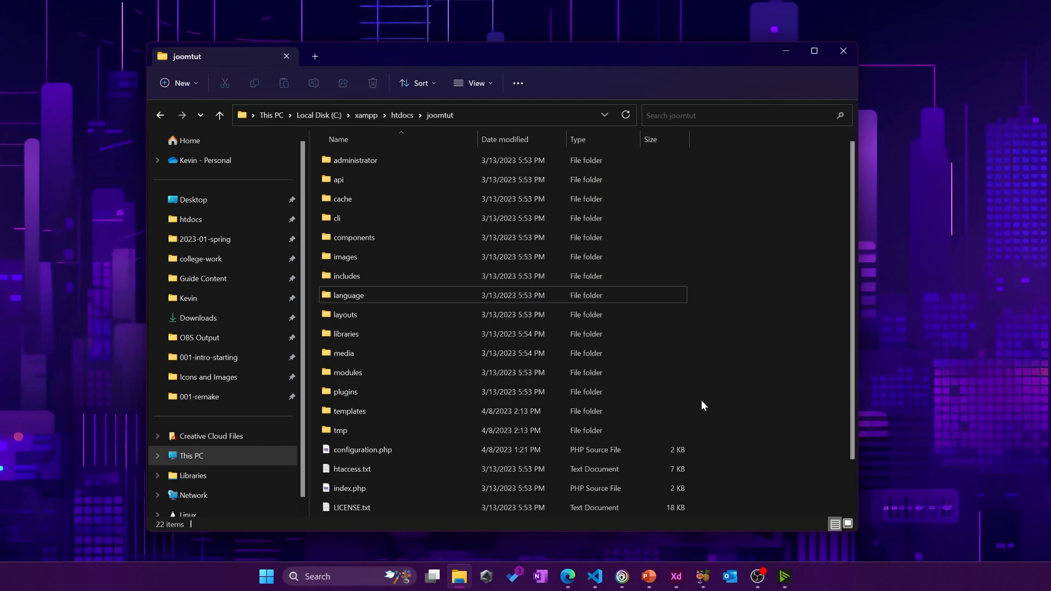
mouse_move(569, 576)
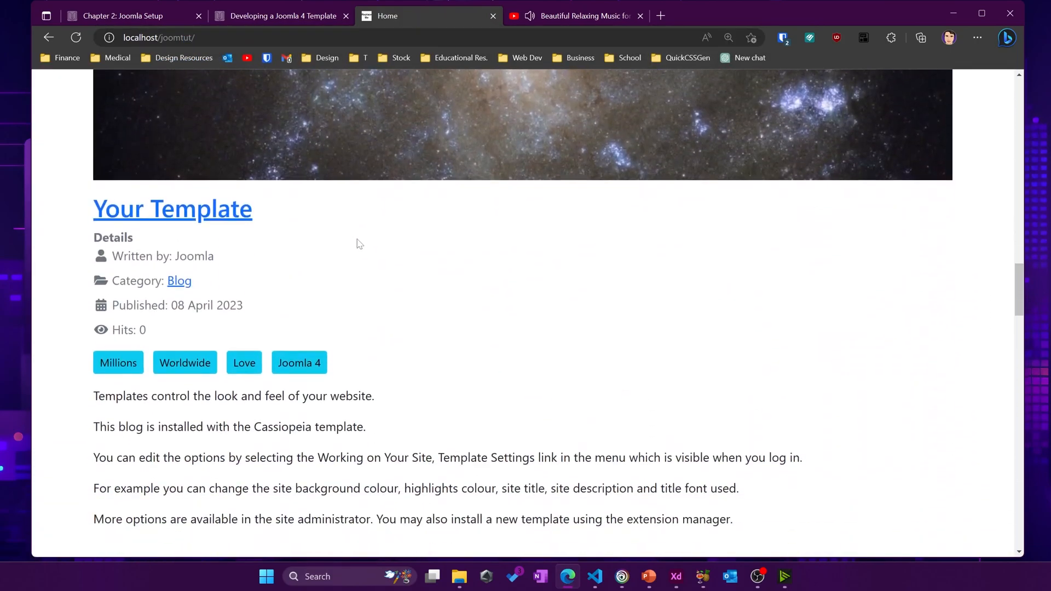
Glance down the localhost/joomtut home page in Edge, then return to the joomtut folder.
scroll("down", 3)
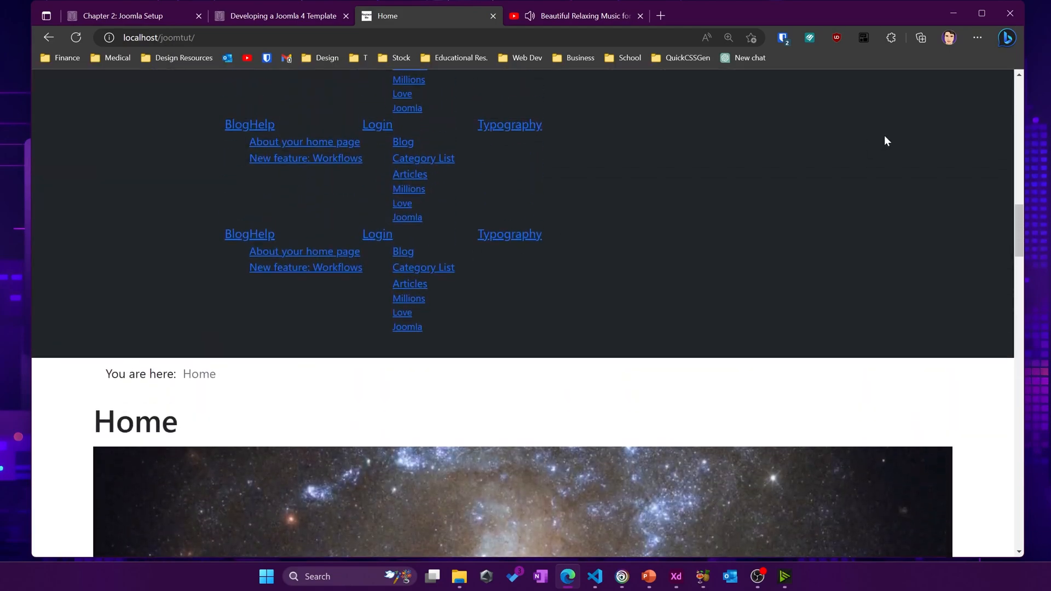
left_click(460, 576)
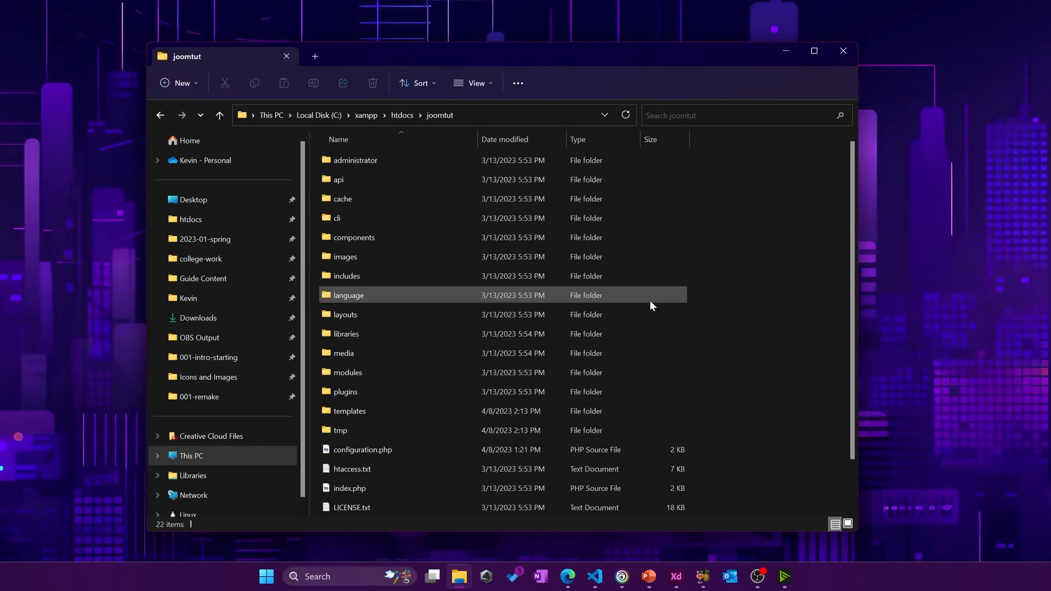
Open the joomtut folder as a project in VS Code via 'Open with Code'.
right_click(651, 306)
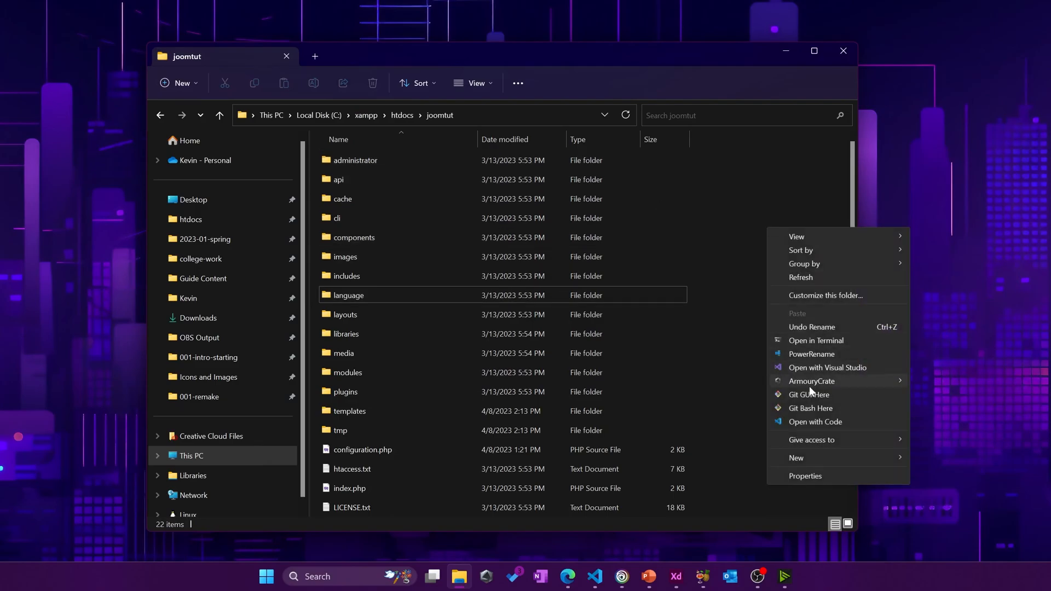
left_click(816, 423)
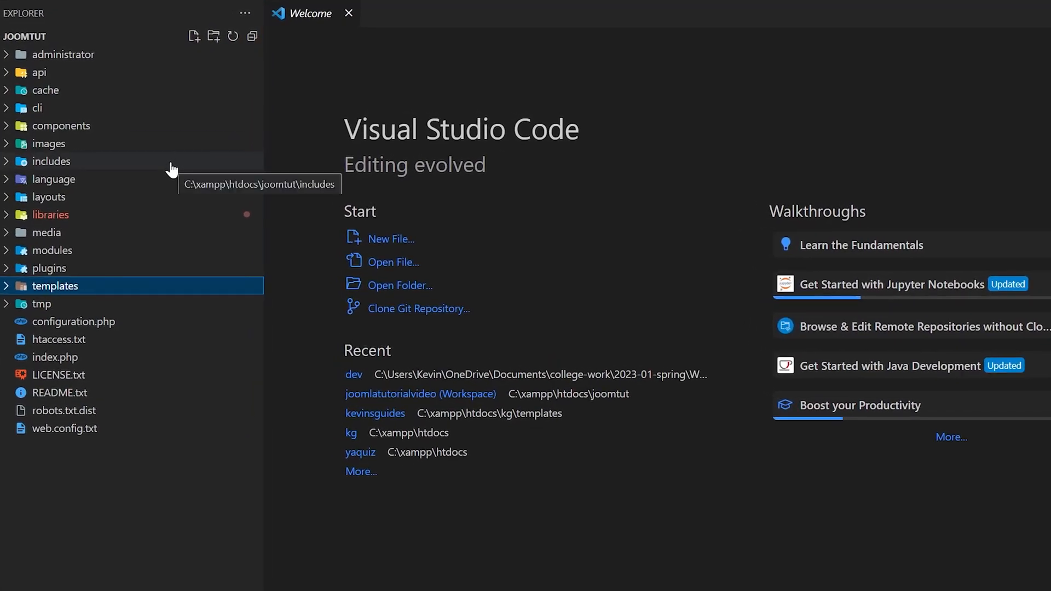
mouse_move(13, 291)
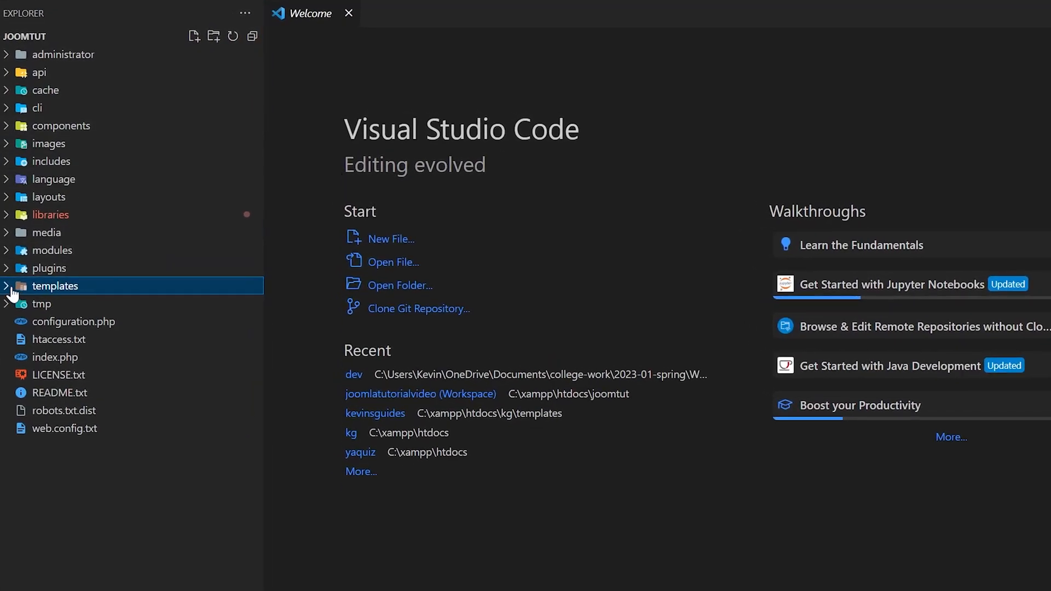
Open templates/j4starter/index.php from the Explorer sidebar.
left_click(55, 286)
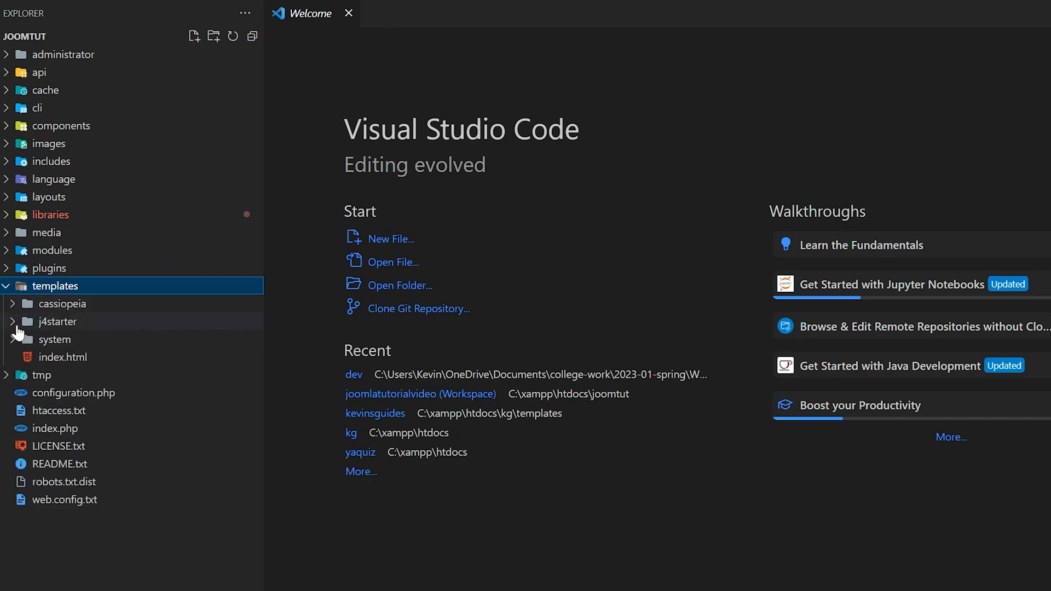
left_click(57, 322)
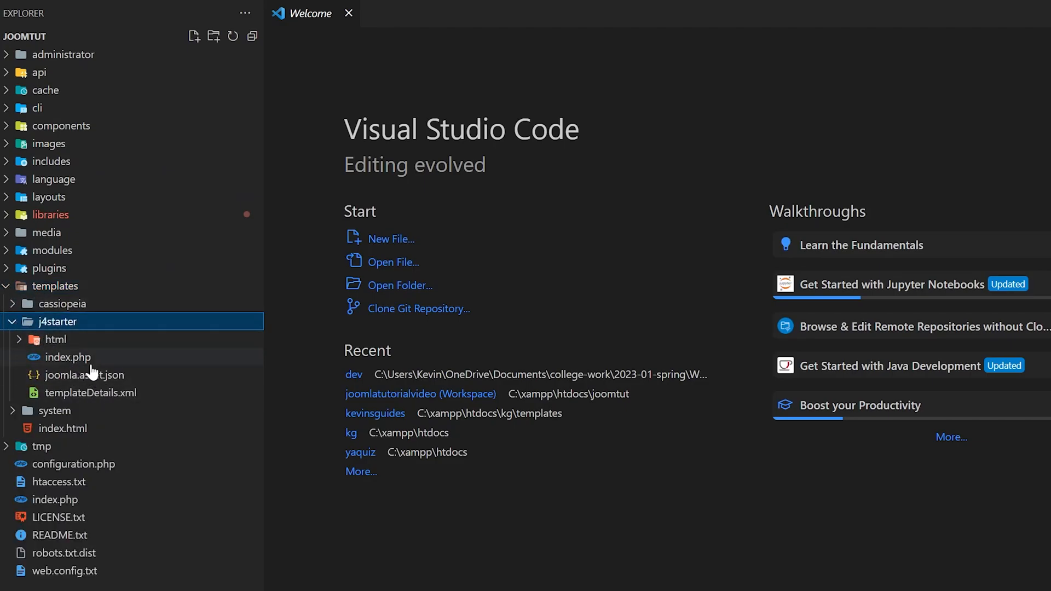
double_click(68, 357)
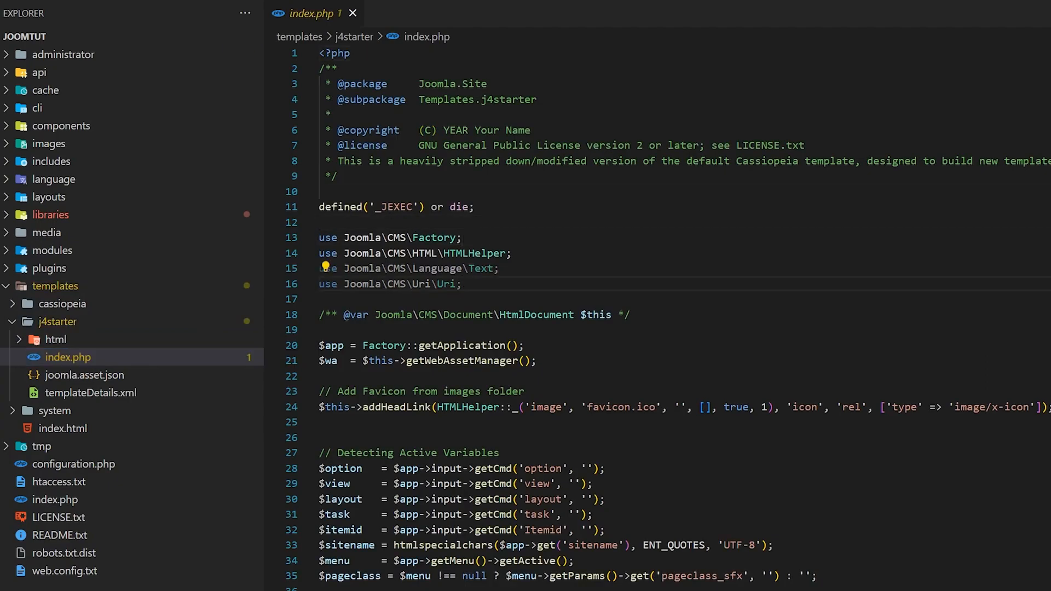
Read through index.php from the PHP header and testparam lines down to the sidebar and footer markup.
scroll("down", 3)
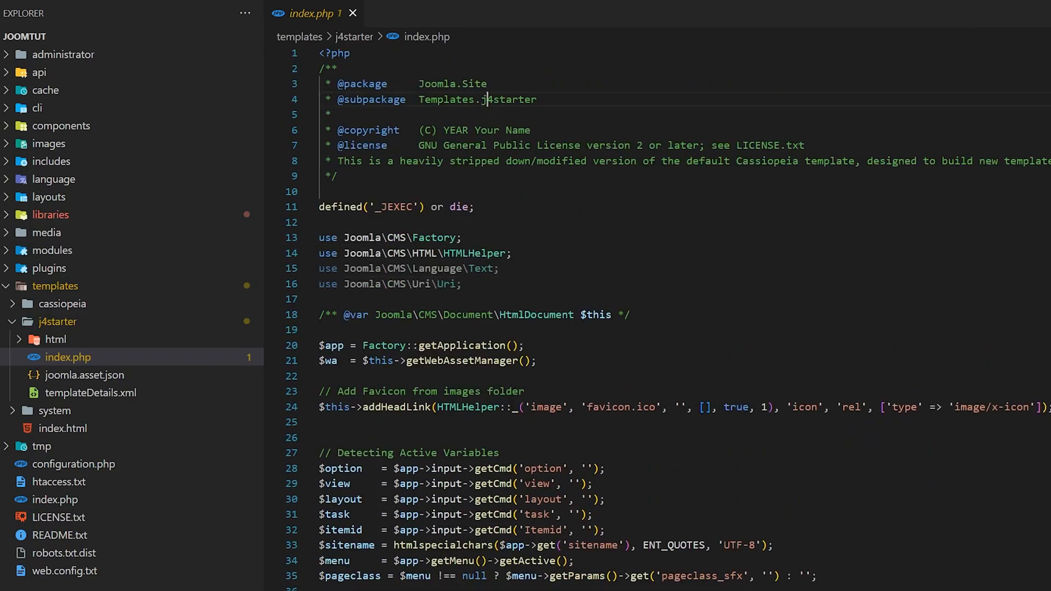
scroll("down", 3)
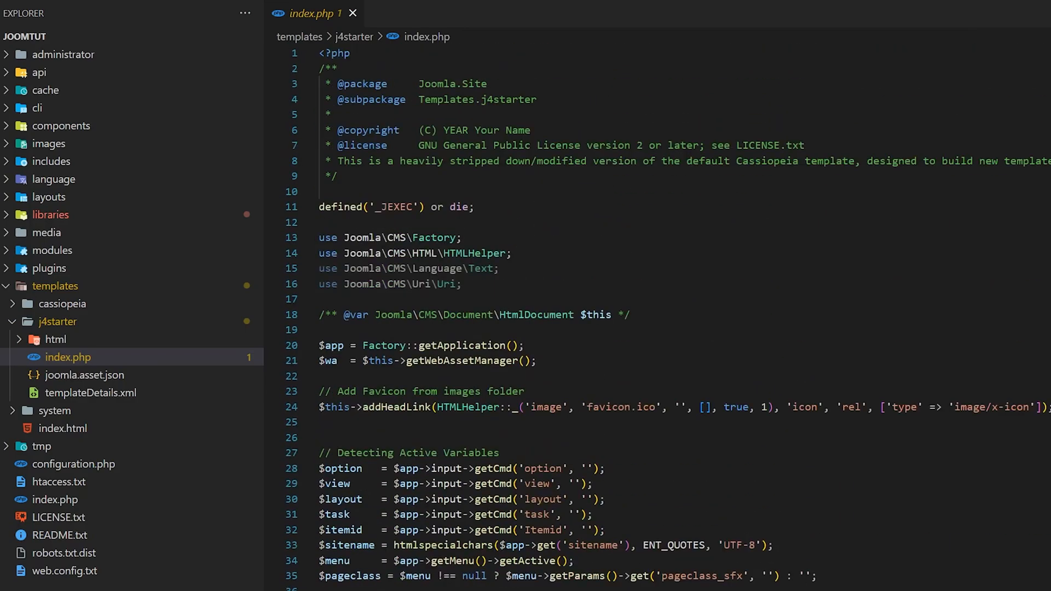
scroll("down", 3)
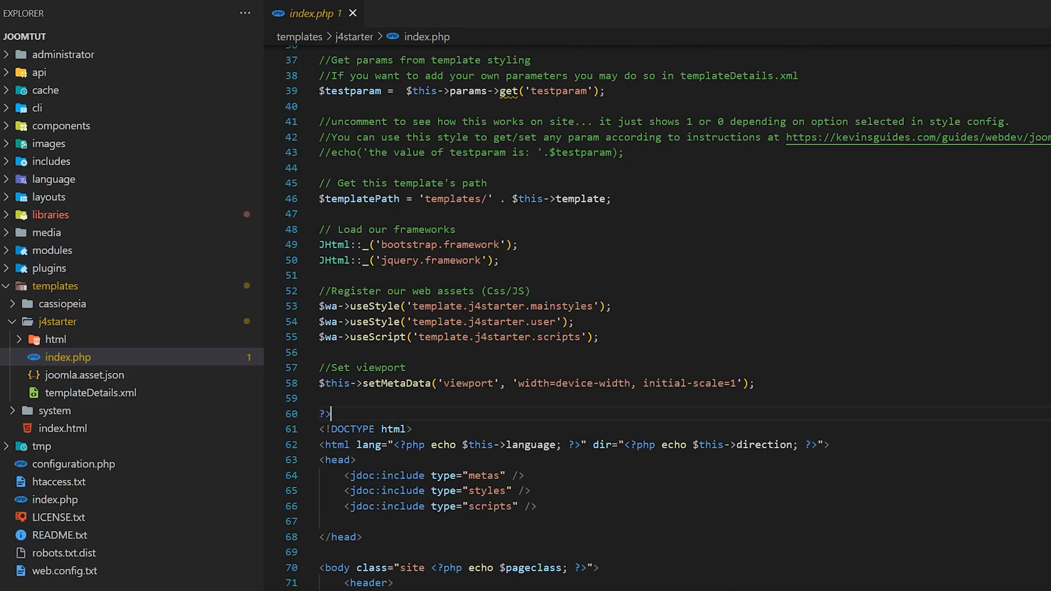
scroll("down", 3)
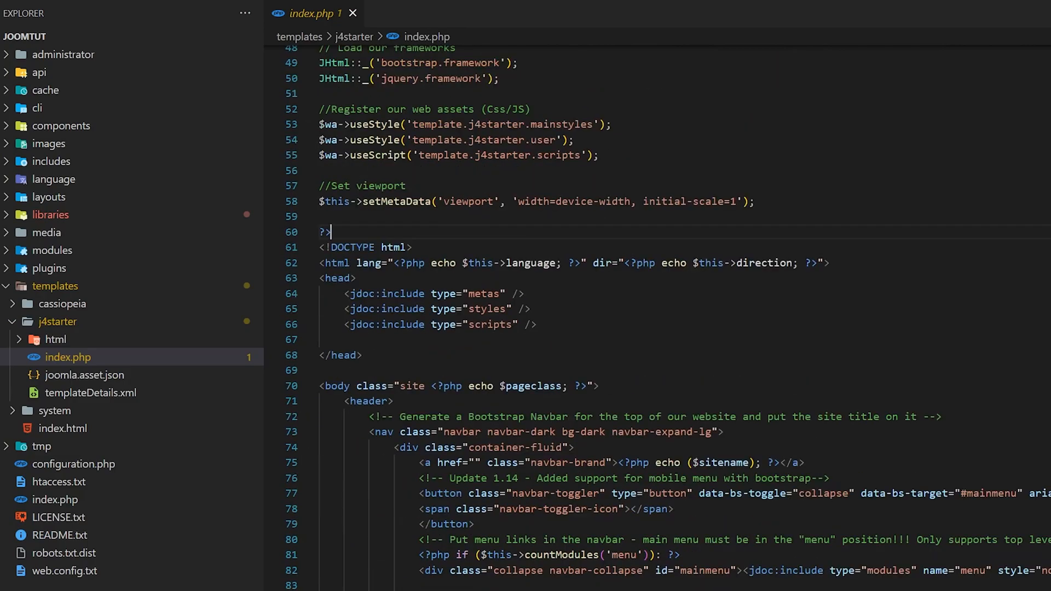
scroll("down", 3)
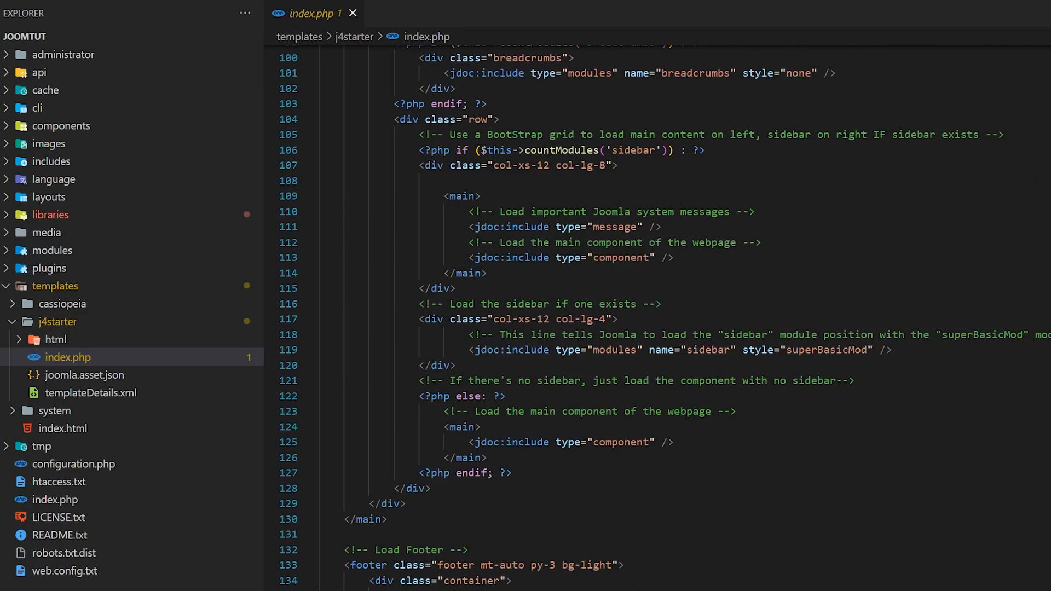
scroll("down", 3)
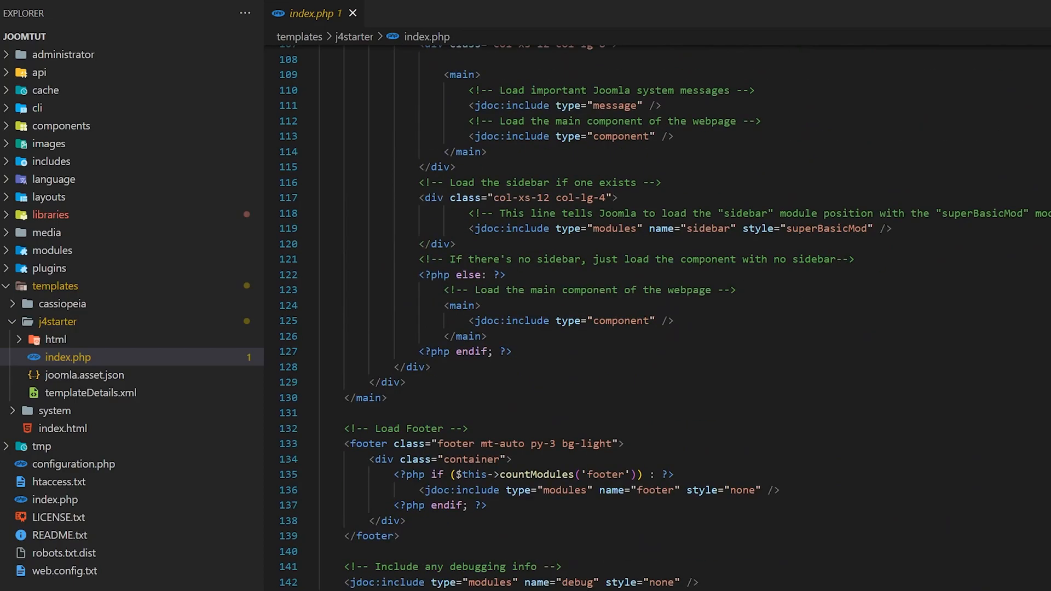
scroll("up", 3)
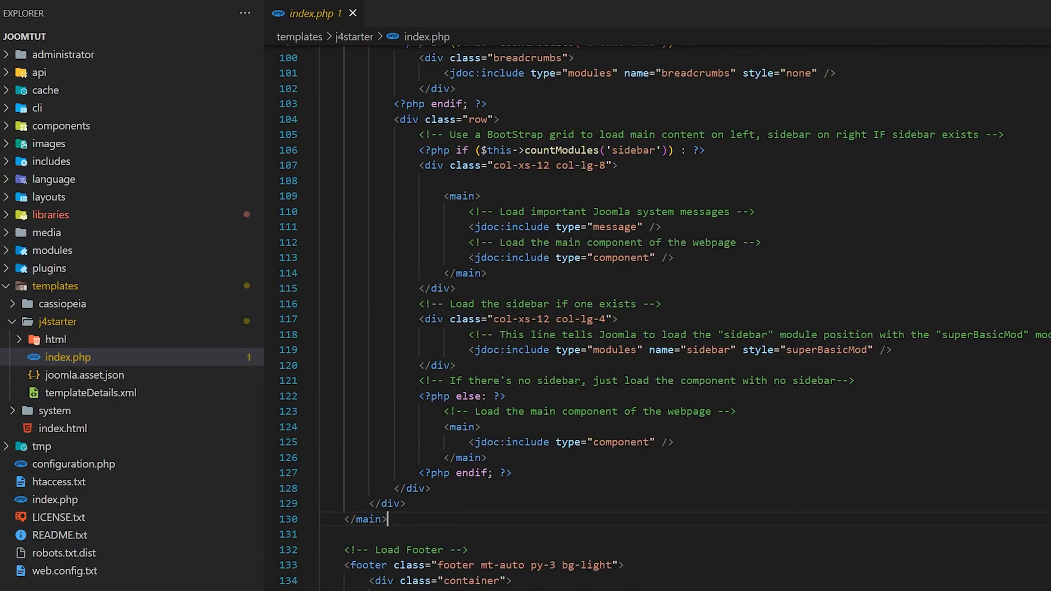
scroll("up", 3)
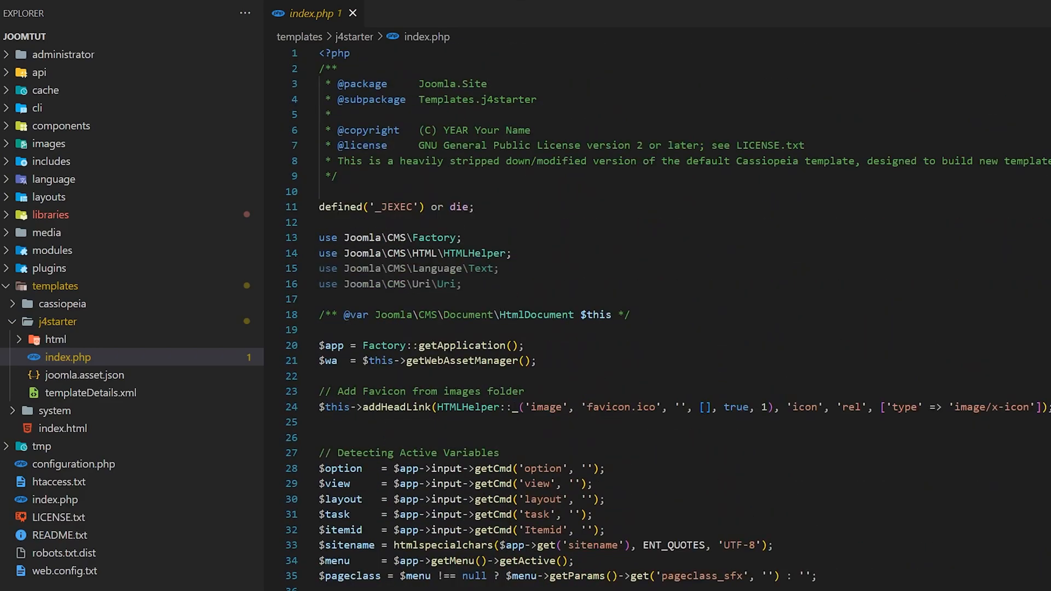
scroll("down", 3)
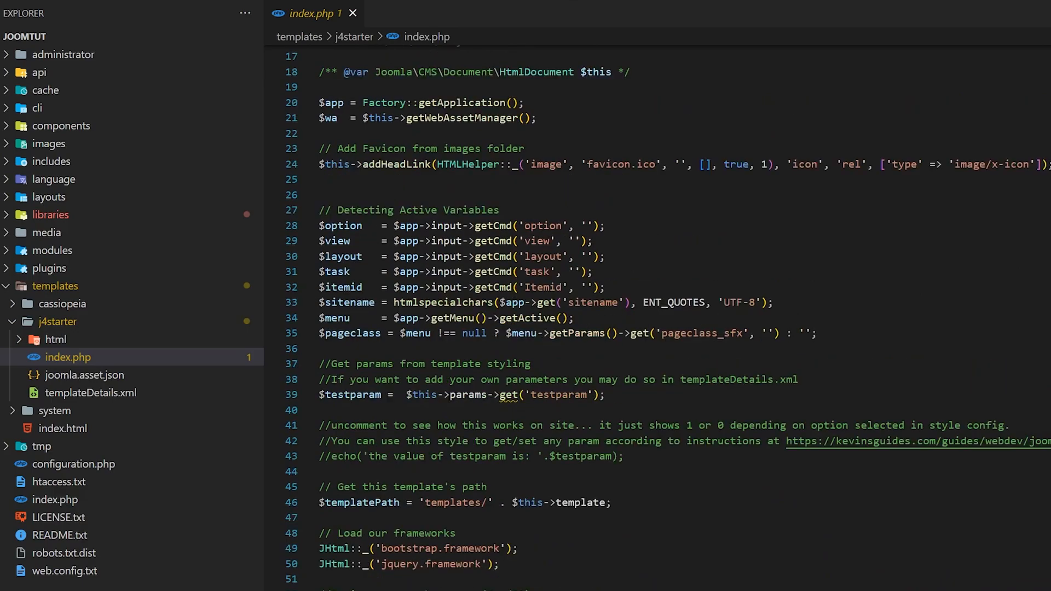
scroll("down", 3)
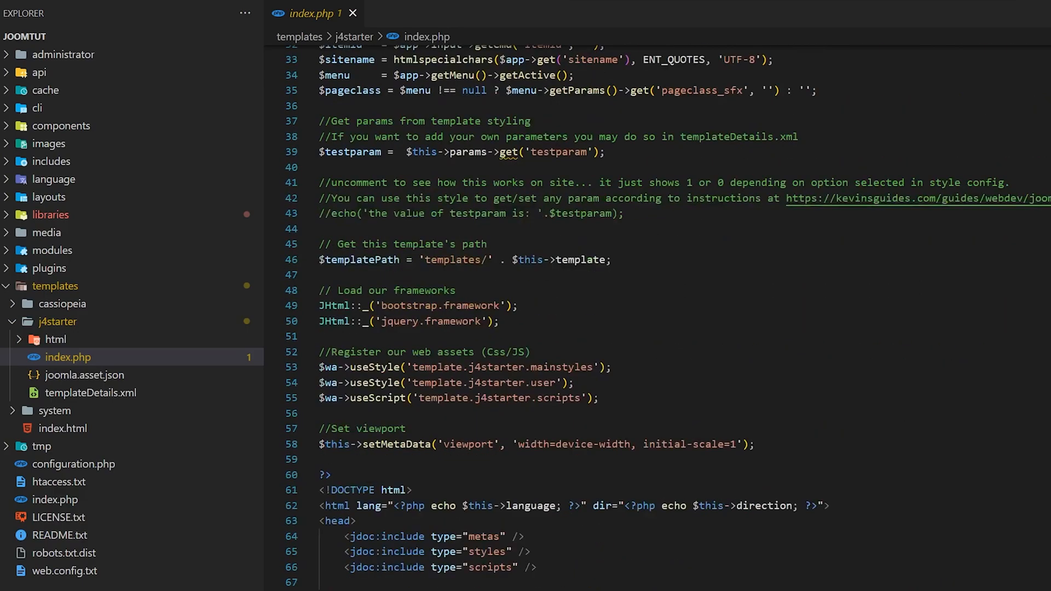
scroll("down", 3)
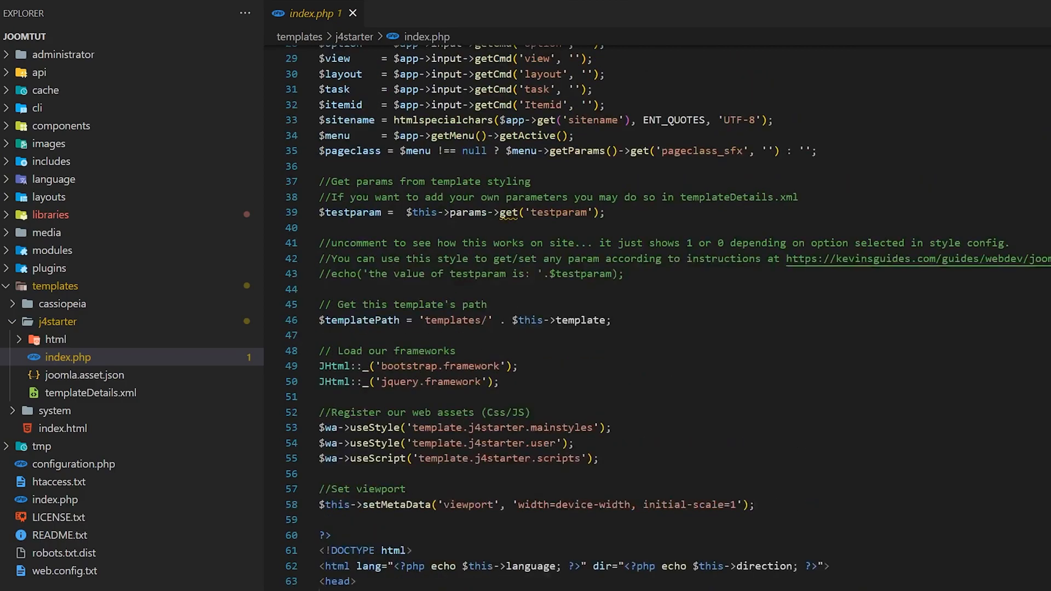
scroll("up", 3)
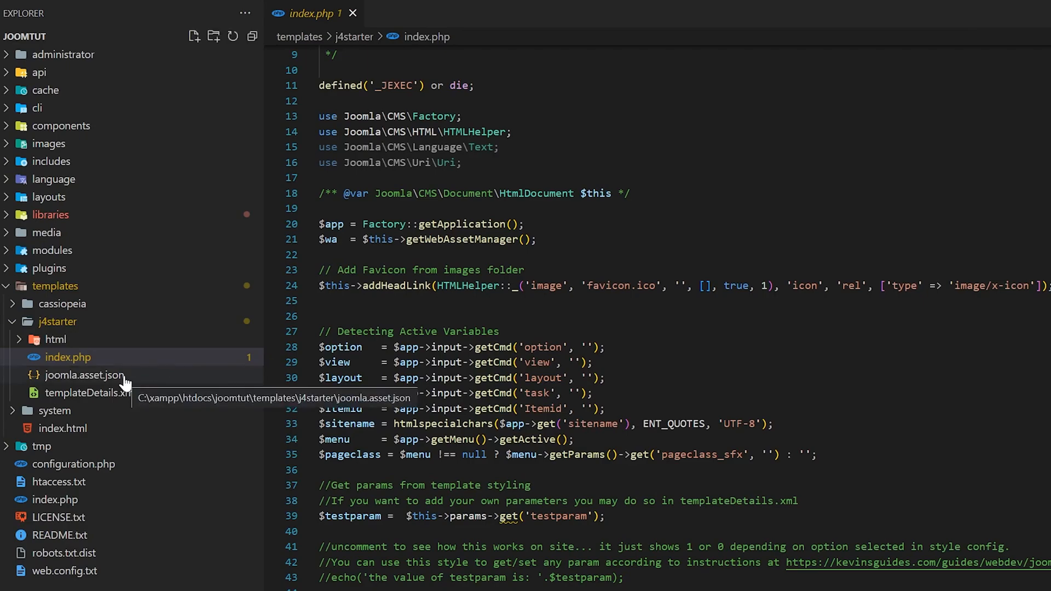
Review the template and user style assets in joomla.asset.json, then bring up templateDetails.xml.
left_click(84, 374)
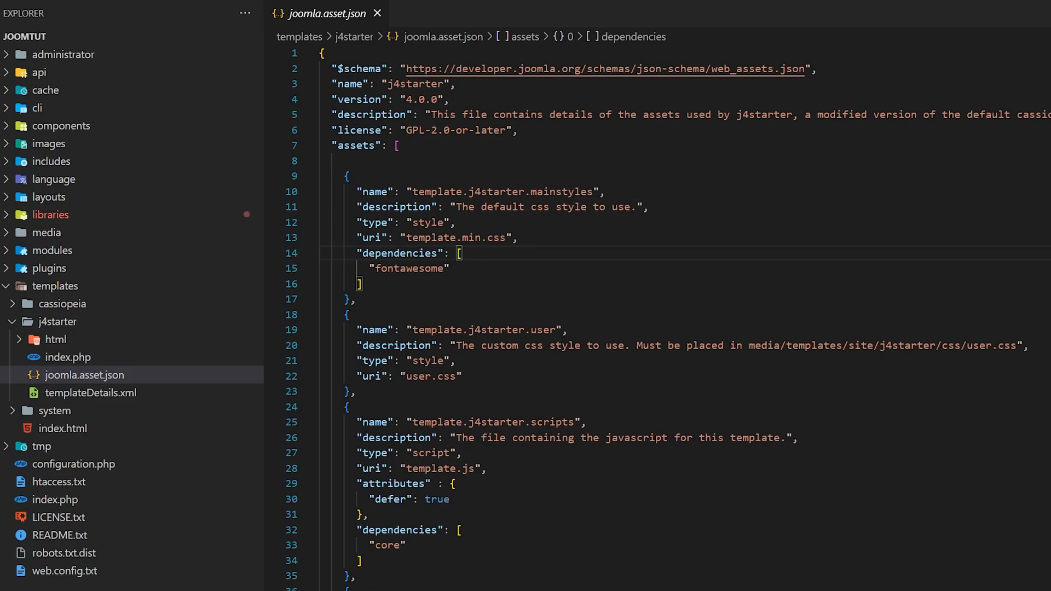
double_click(456, 237)
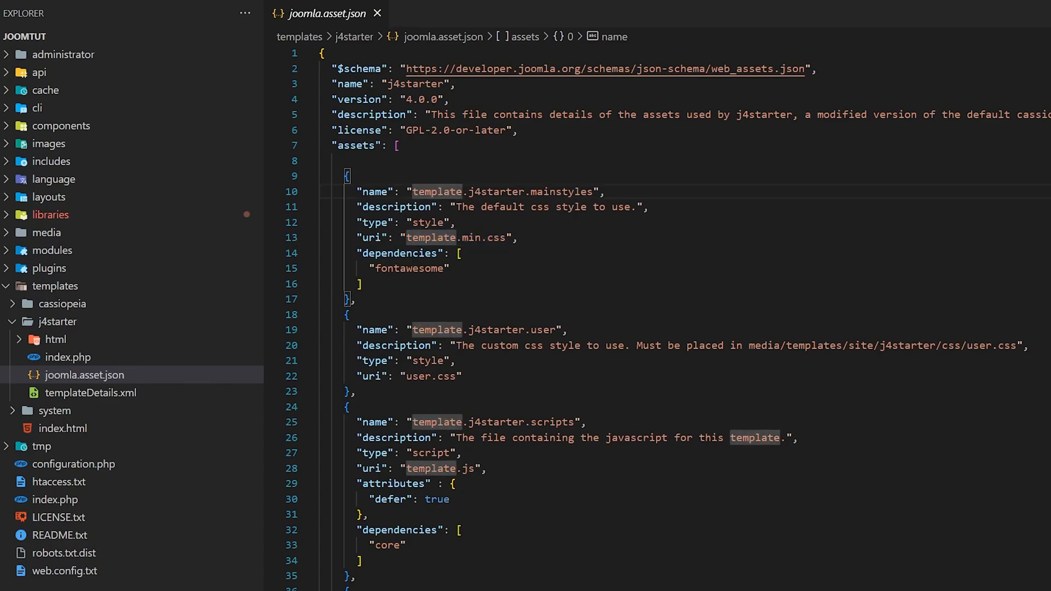
mouse_move(342, 24)
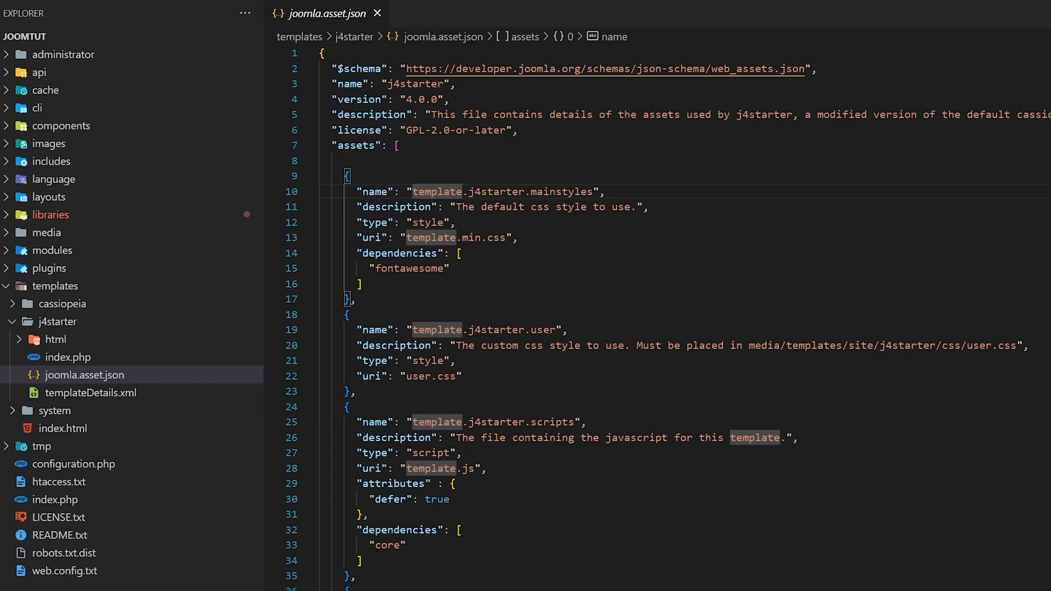
scroll("down", 3)
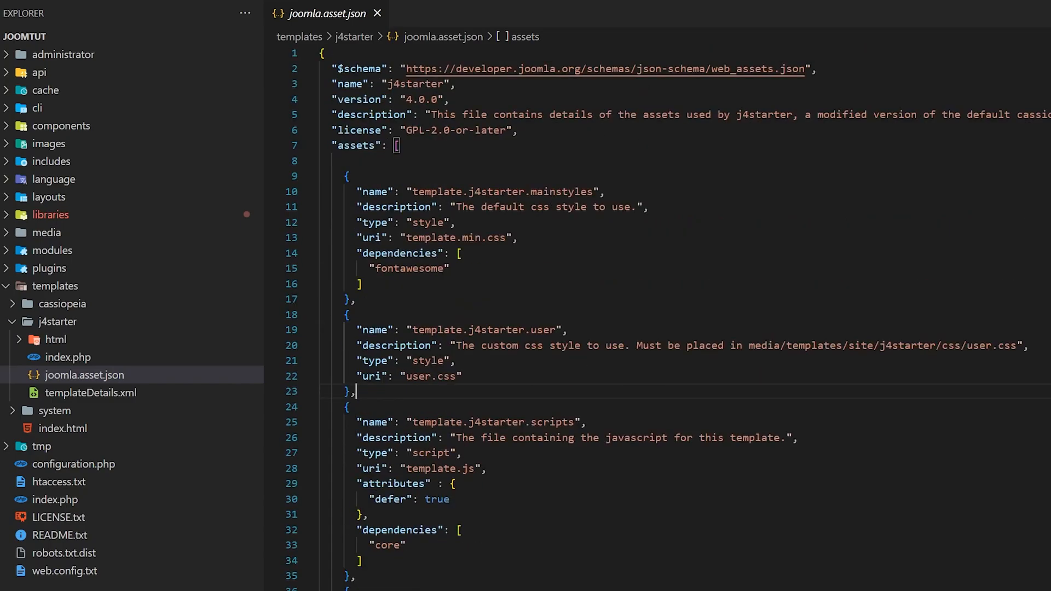
left_click(460, 253)
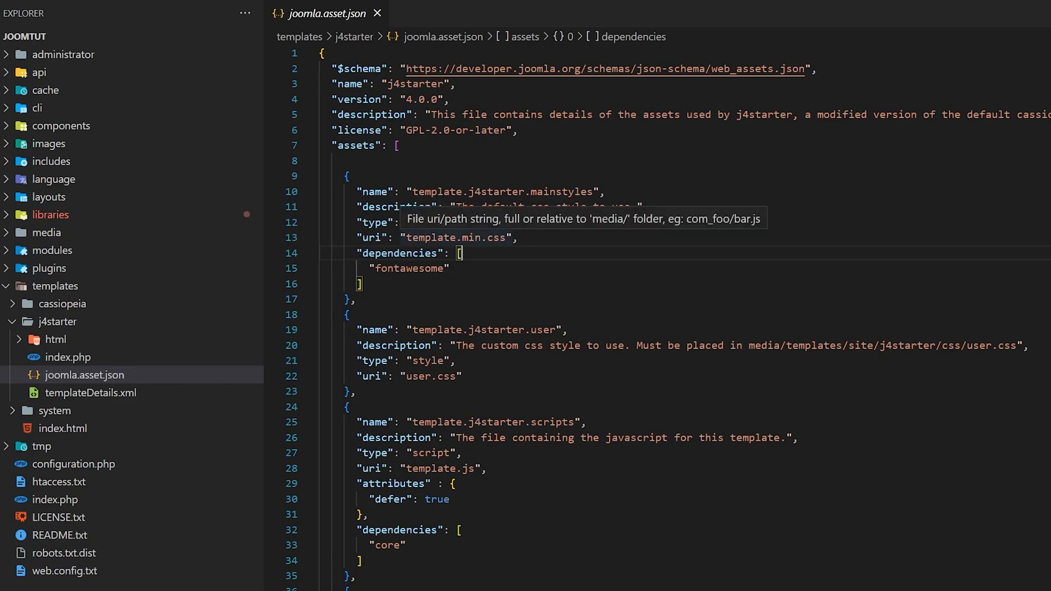
scroll("down", 3)
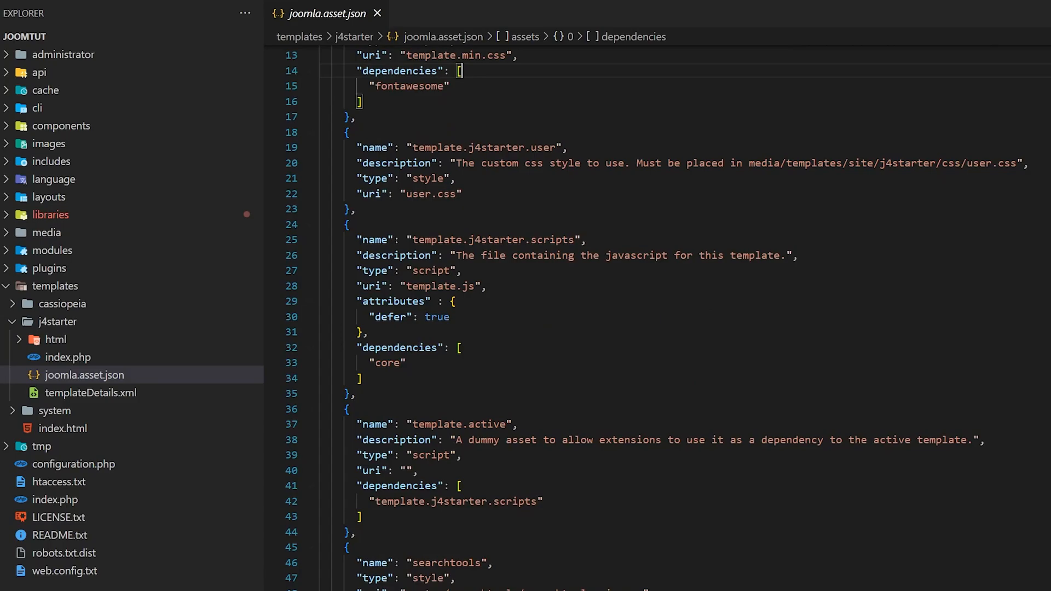
left_click(91, 392)
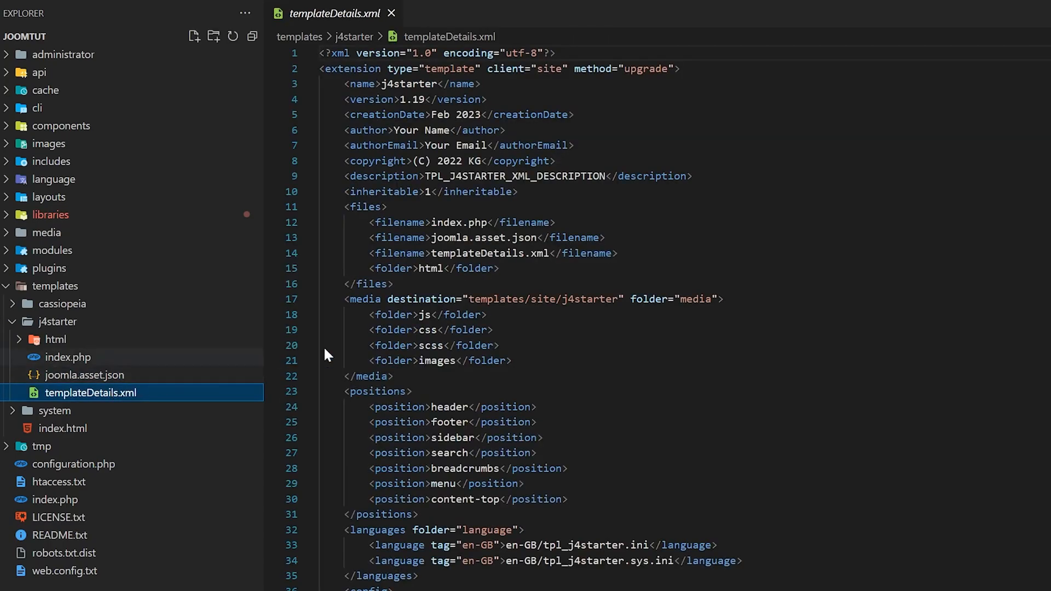
Go over the manifest's name, authorEmail, copyright and TPL_J4STARTER_XML_DESCRIPTION entries.
left_click(555, 299)
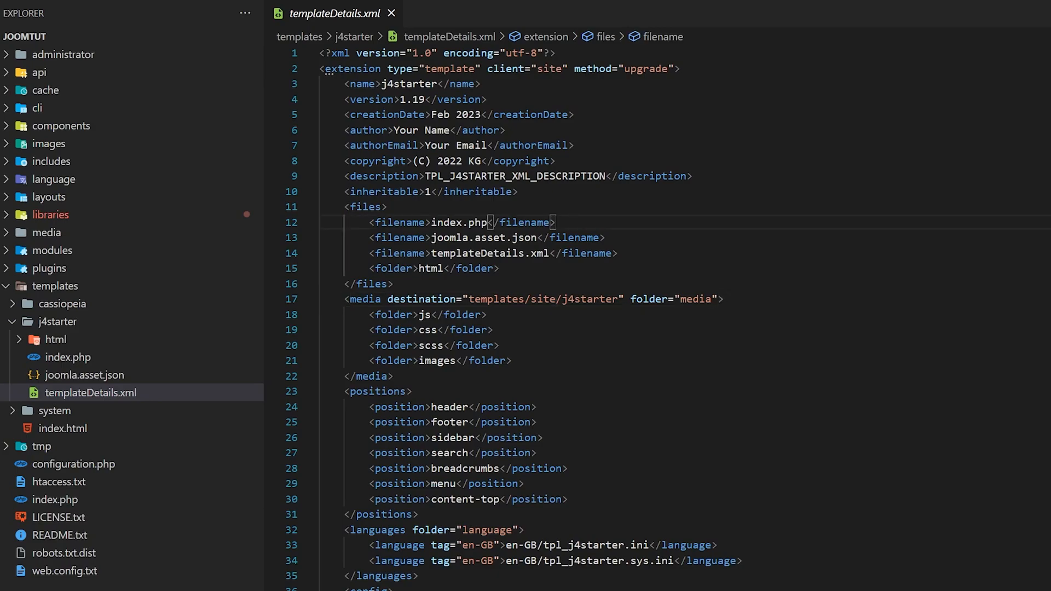
left_click(431, 144)
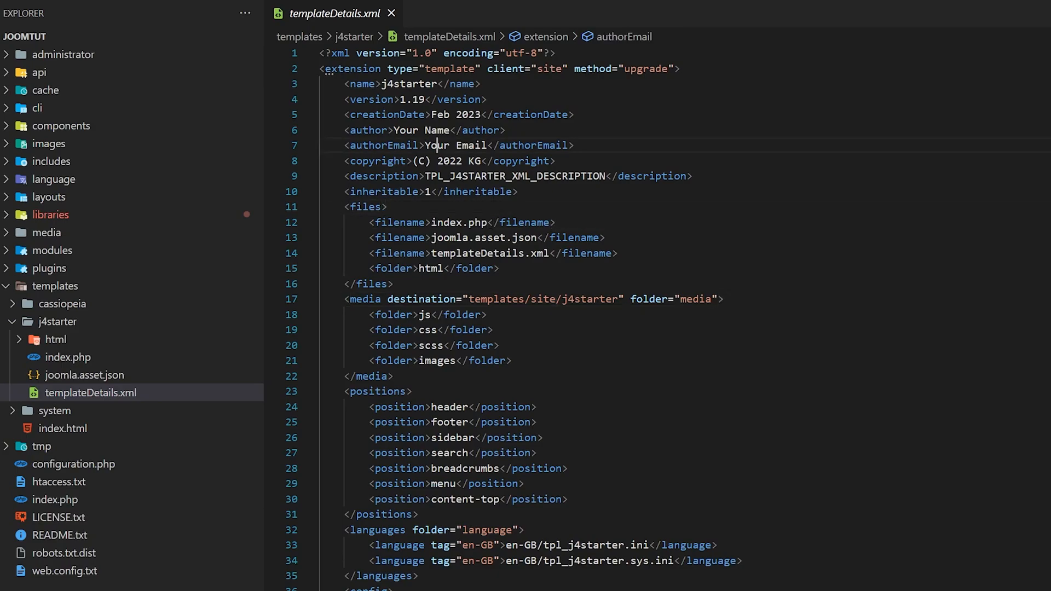
left_click(466, 175)
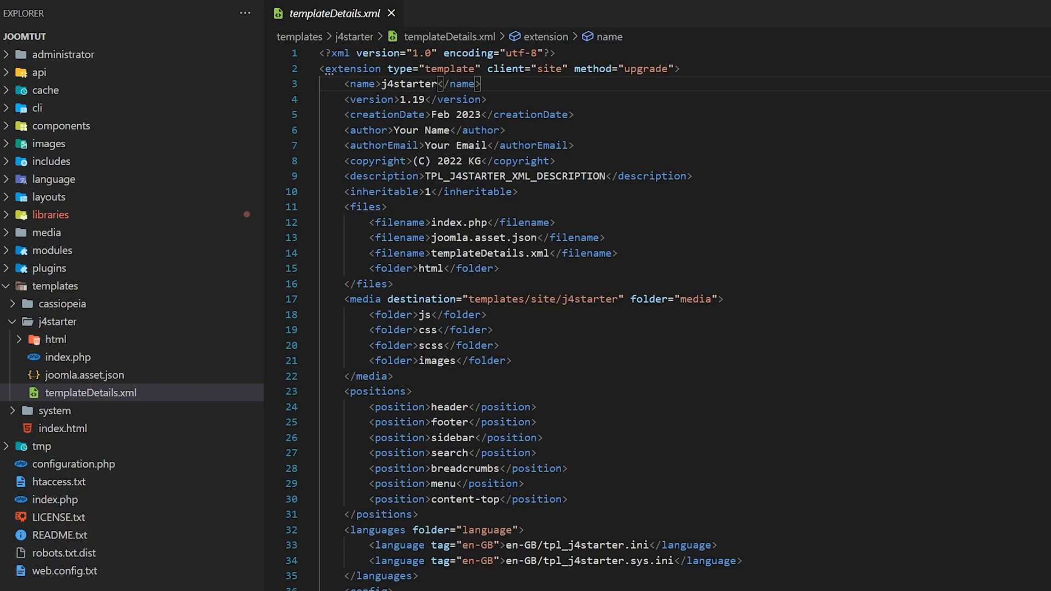
double_click(403, 85)
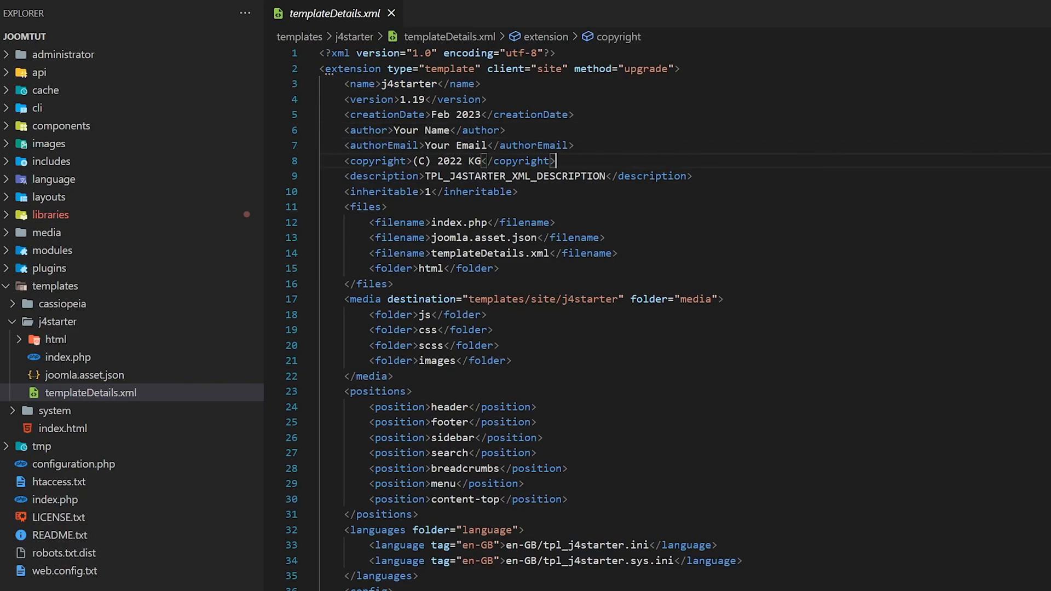
double_click(515, 175)
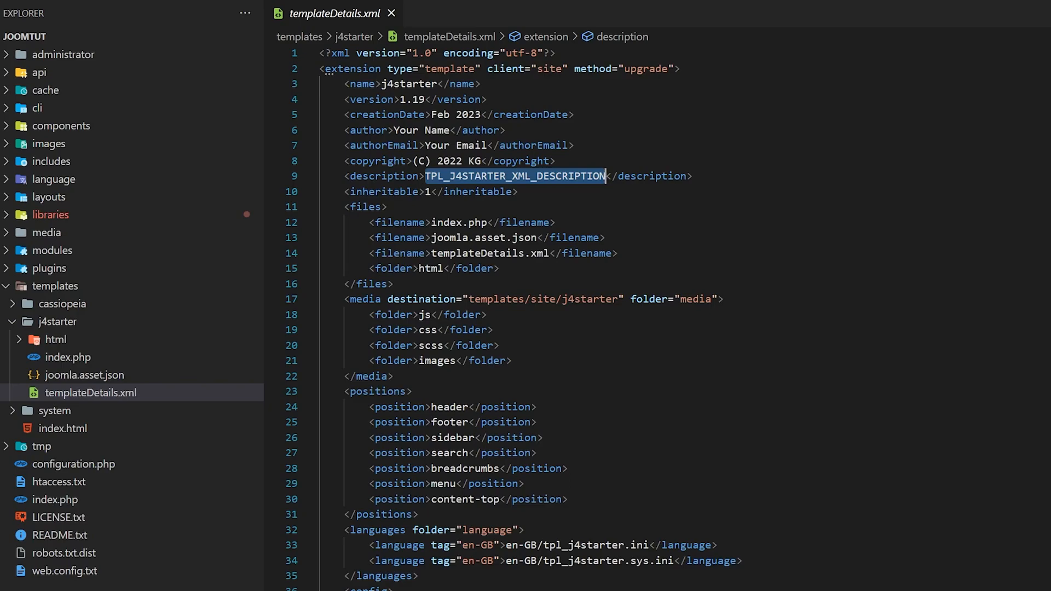
mouse_move(131, 287)
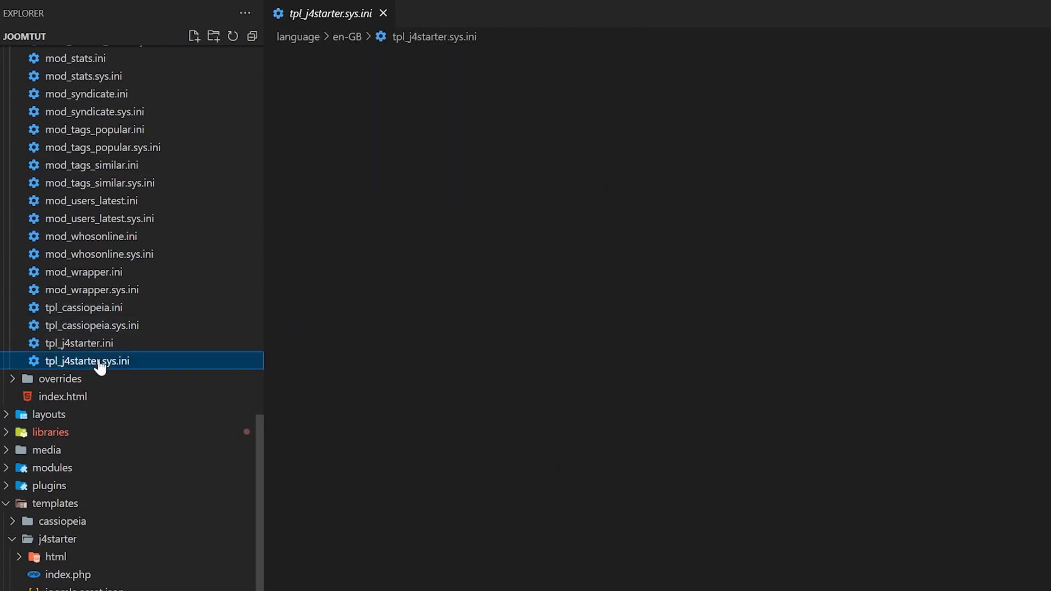
Highlight the TPL_J4STARTER_XML_DESCRIPTION string and its Cassiopeia sample text in tpl_j4starter.sys.ini.
left_click(86, 361)
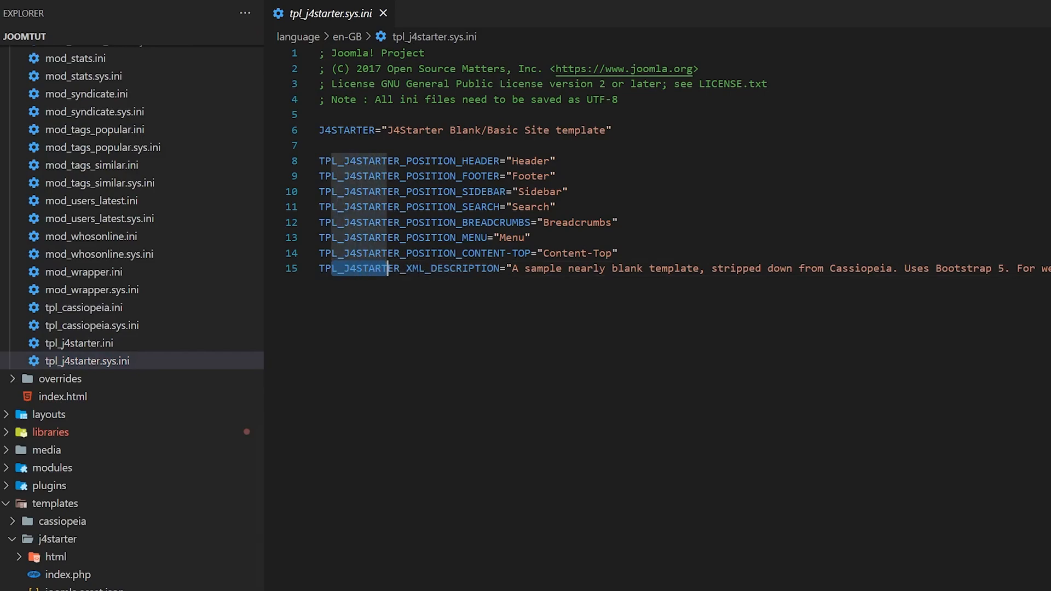
left_click_drag(391, 268, 557, 268)
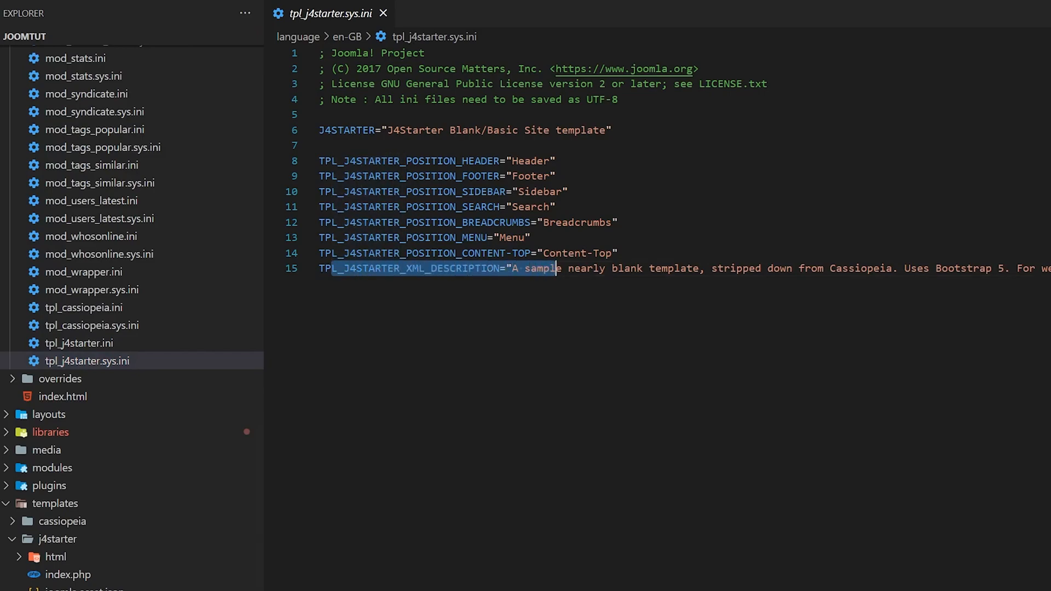
left_click_drag(557, 269, 798, 269)
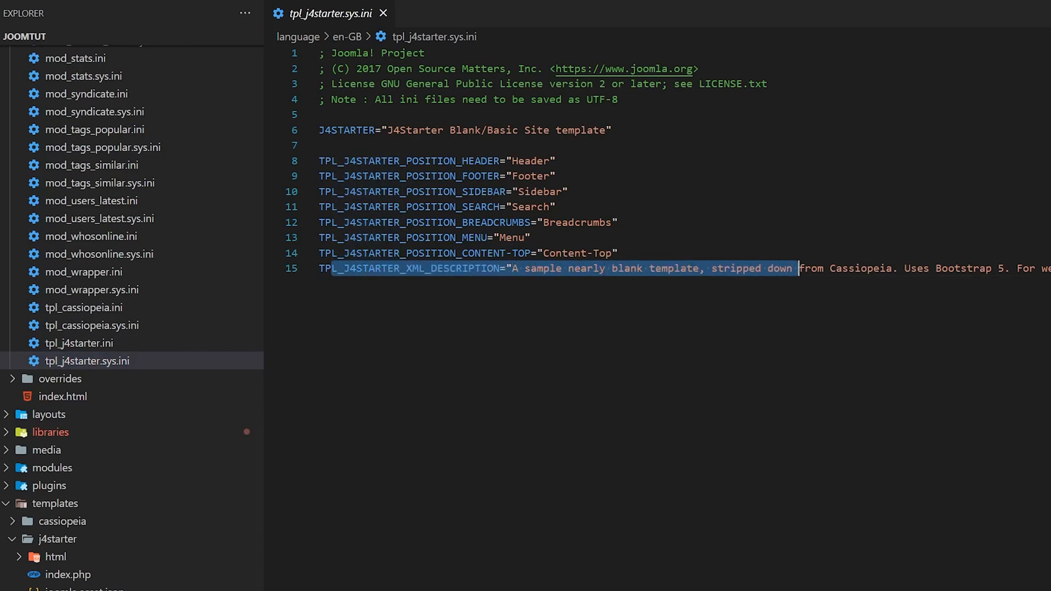
double_click(861, 268)
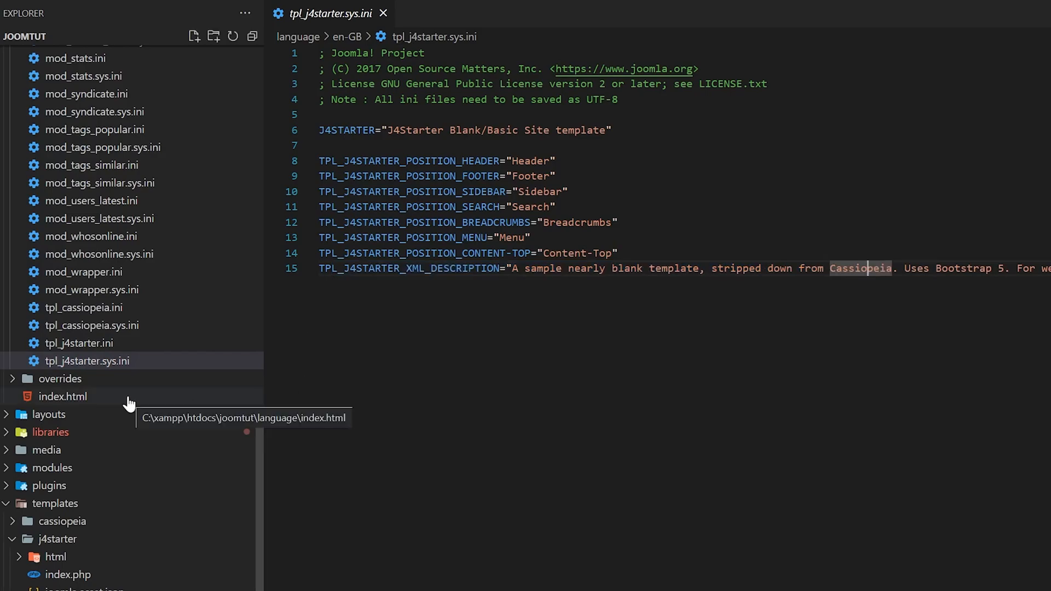
mouse_move(241, 315)
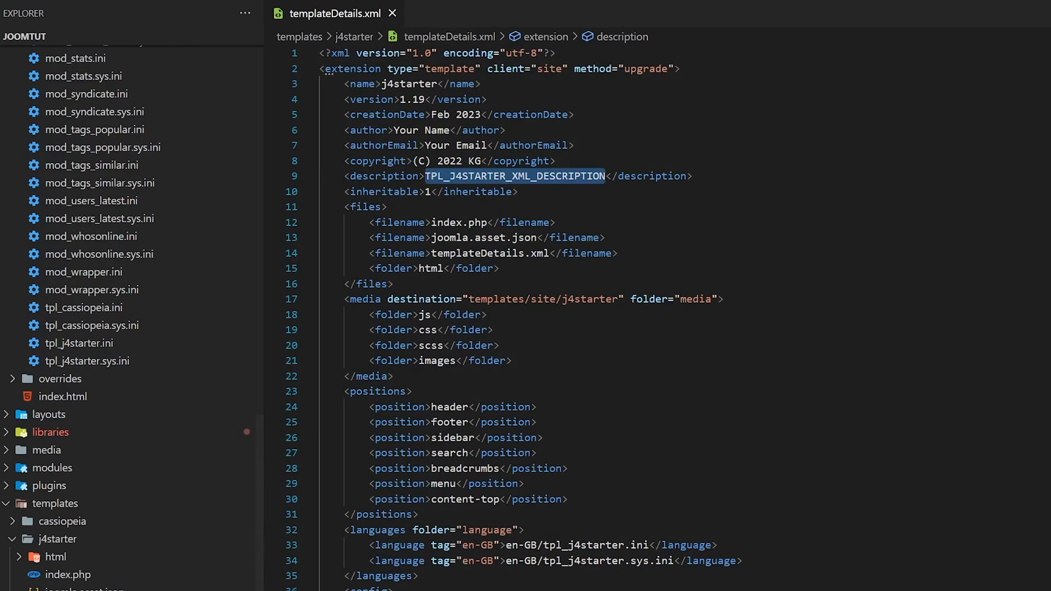
Point out the extension tag's client 'site' and method 'upgrade' values, set version 1.20 and save.
left_click(428, 192)
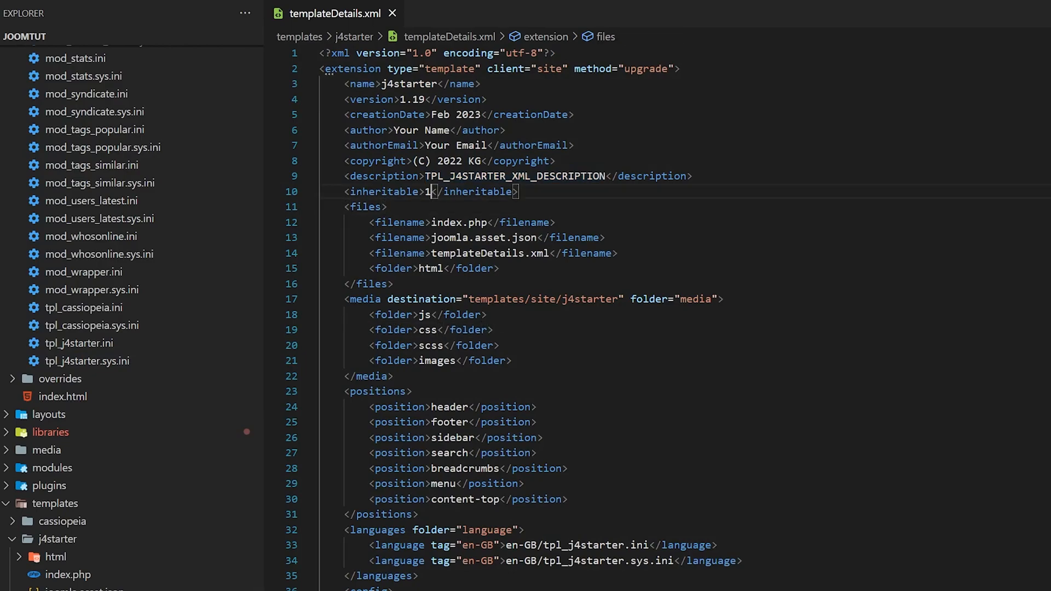
left_click(473, 160)
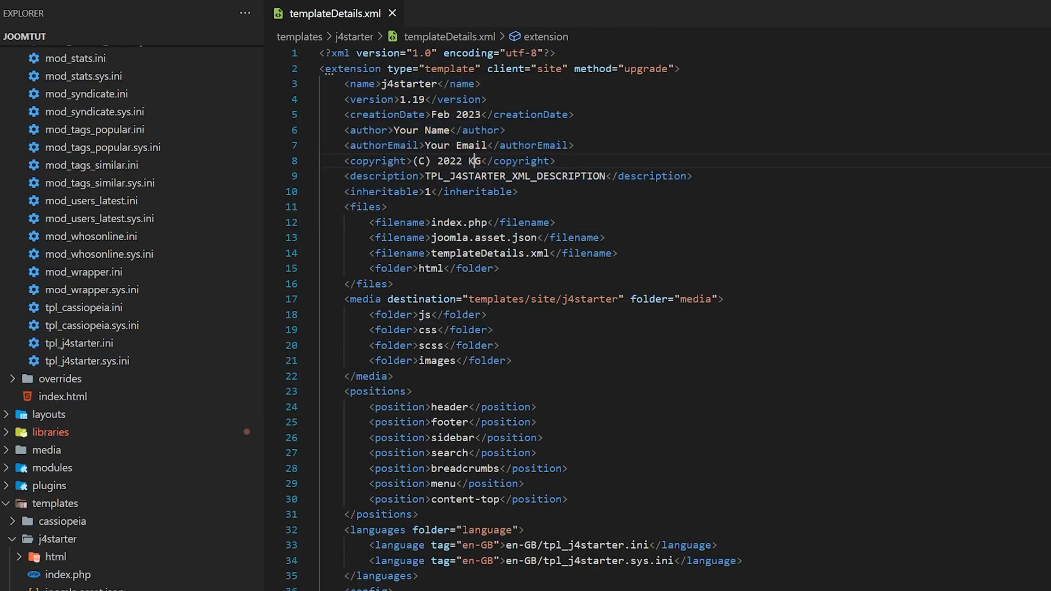
left_click(478, 83)
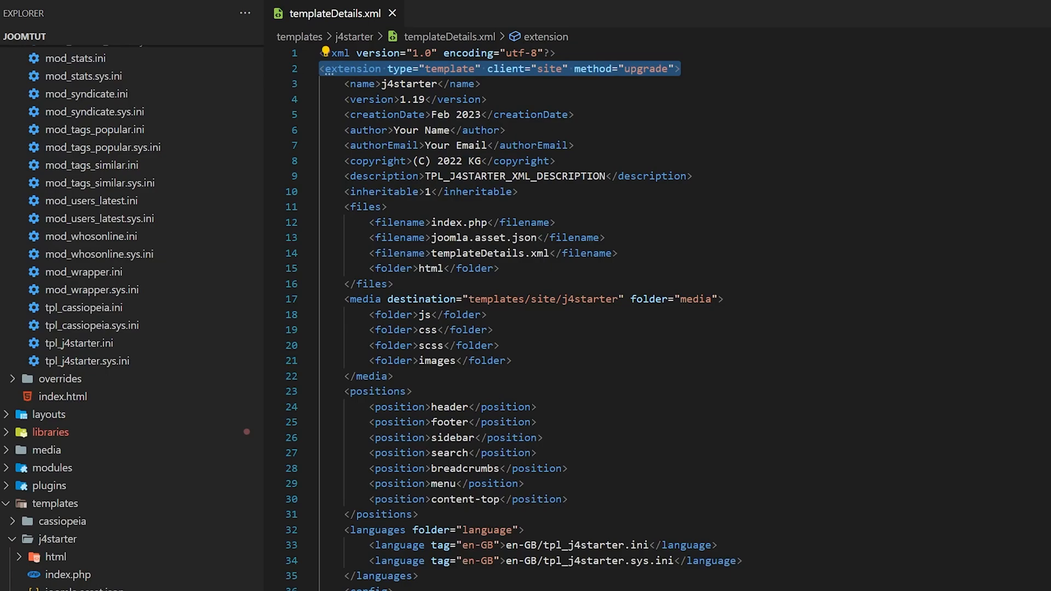
left_click(678, 68)
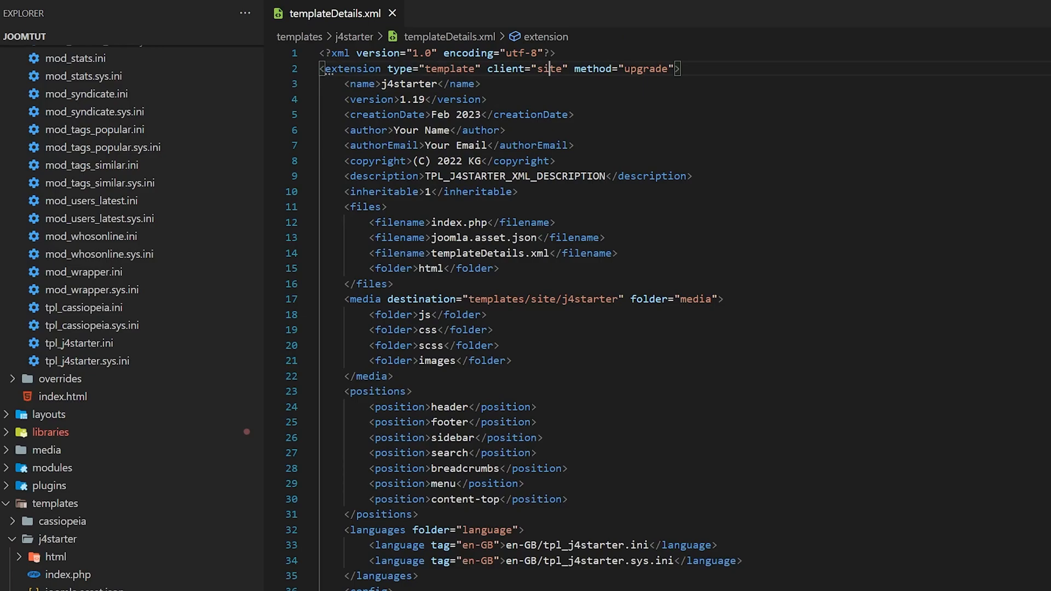
double_click(550, 68)
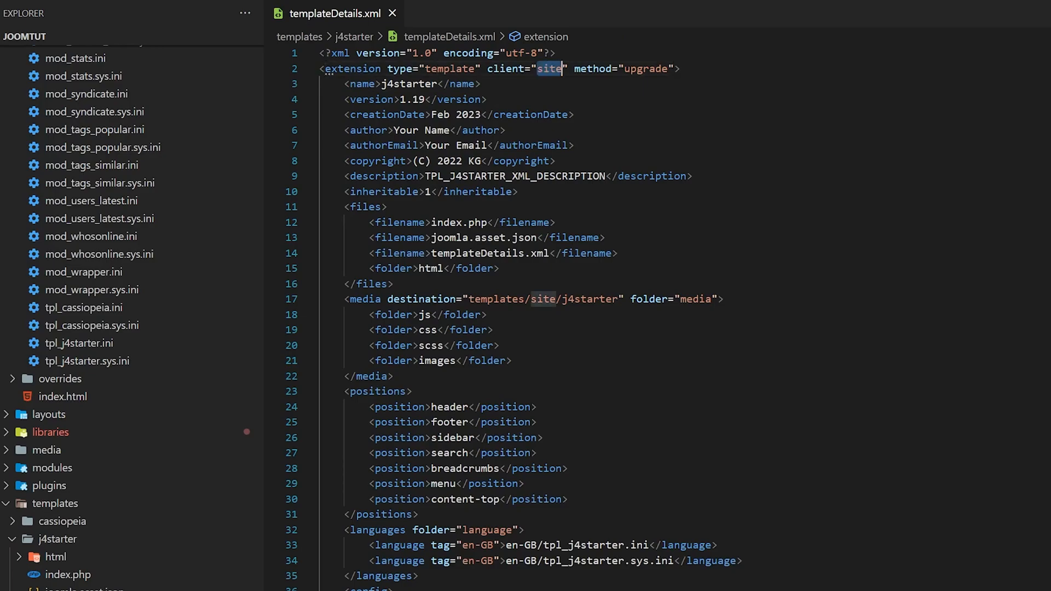
left_click(644, 69)
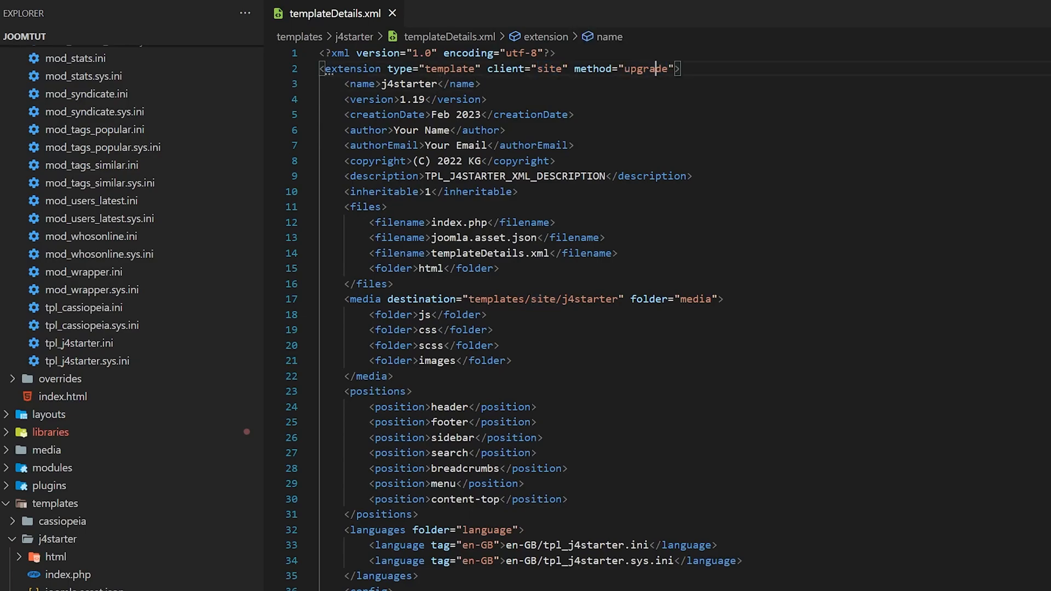
double_click(646, 68)
type("20")
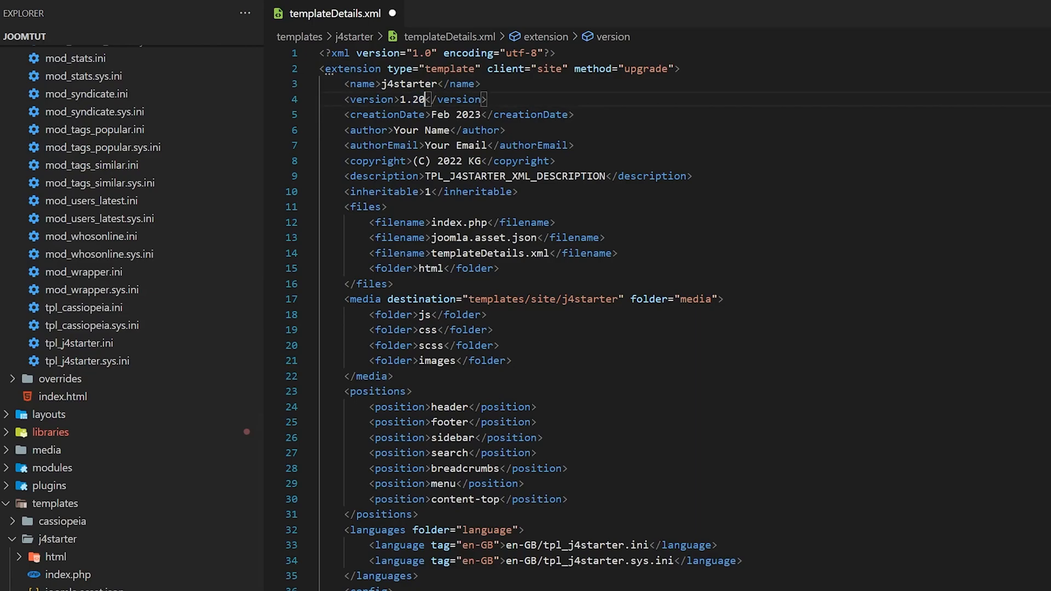
key("Ctrl+s")
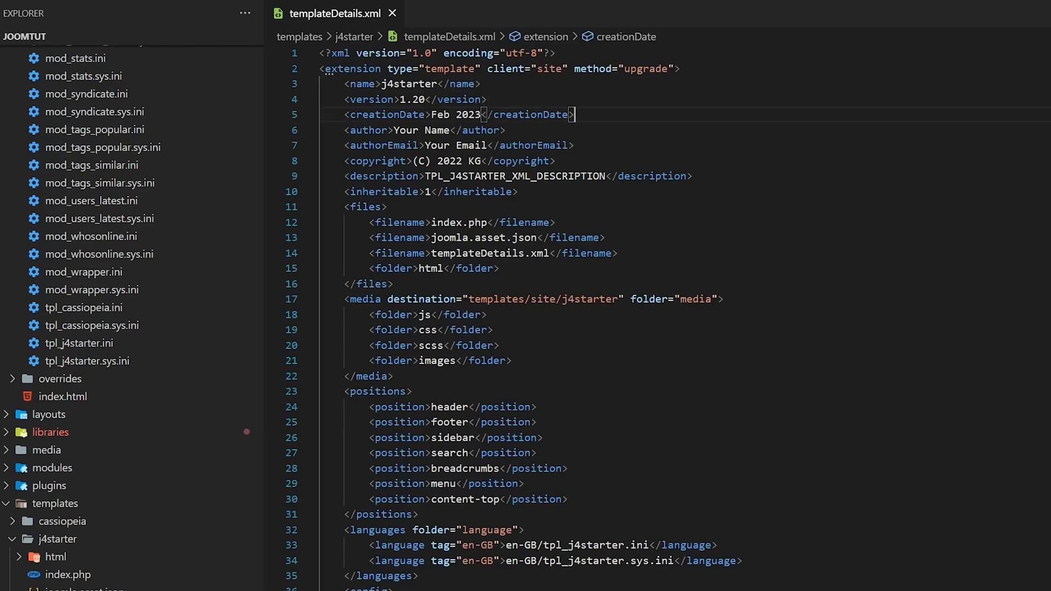
Walk through the <files> block and the media section's folder attribute and css/folder entries.
scroll("down", 3)
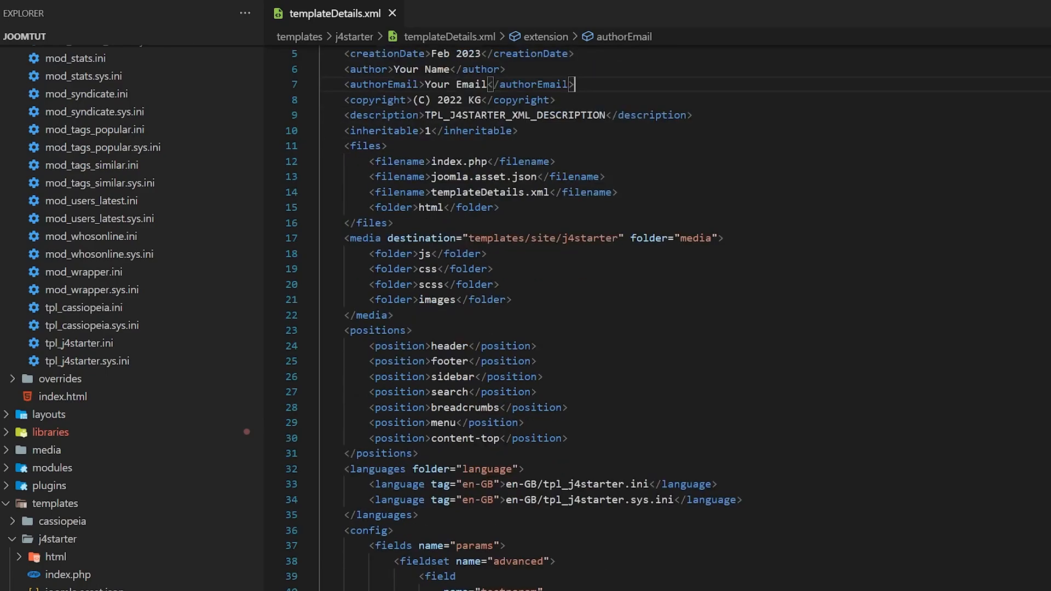
left_click_drag(343, 145, 393, 222)
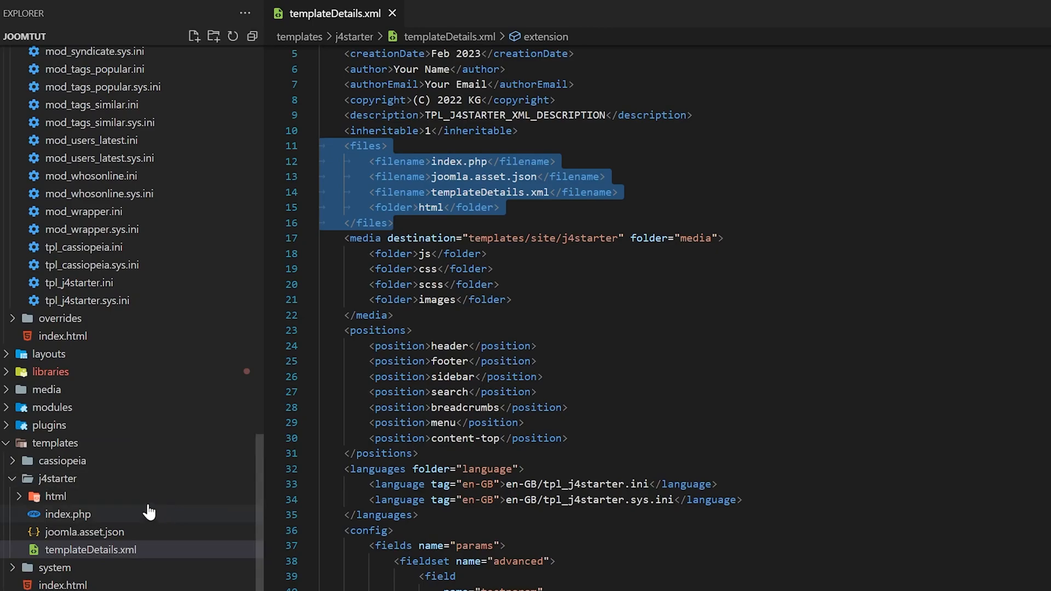
mouse_move(164, 517)
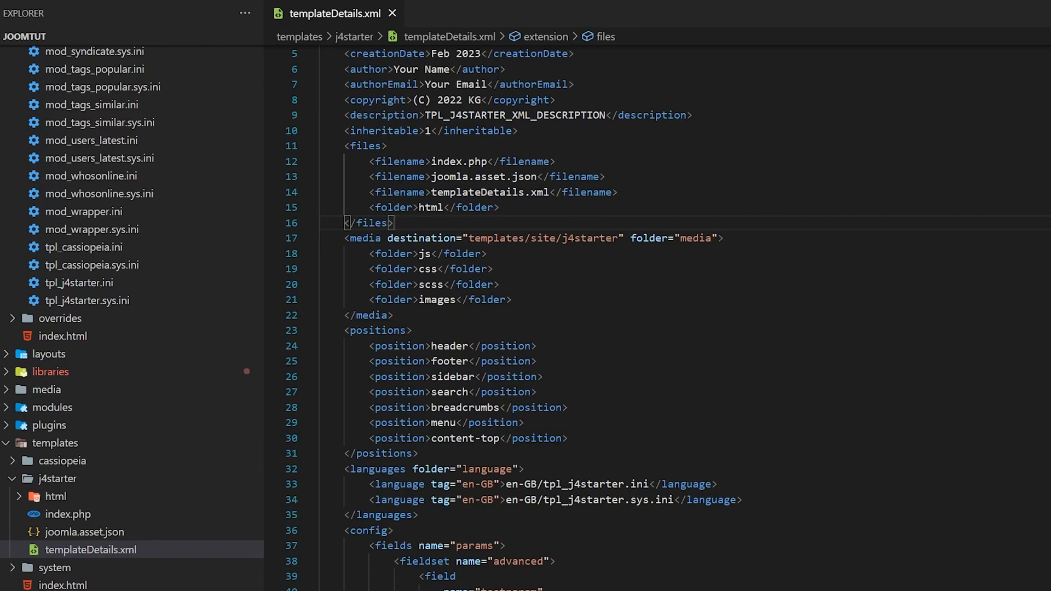
left_click(419, 269)
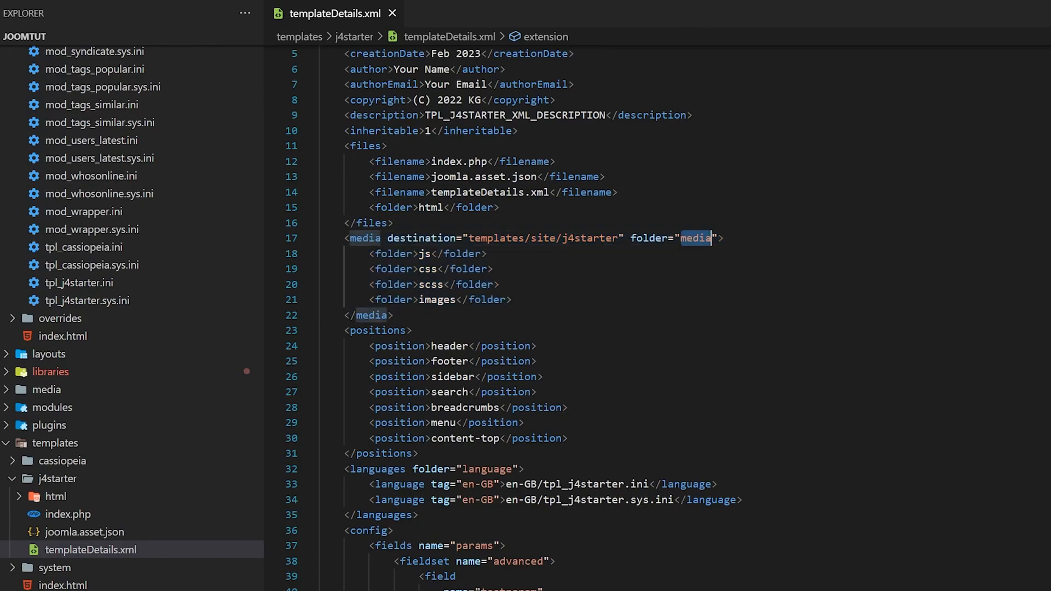
double_click(497, 238)
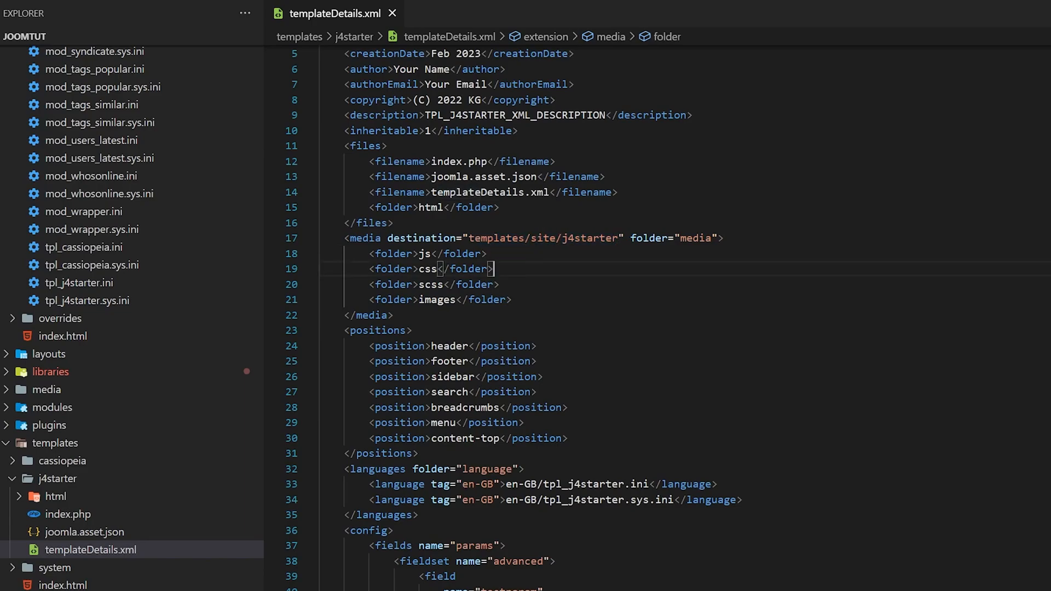
left_click_drag(369, 253, 512, 301)
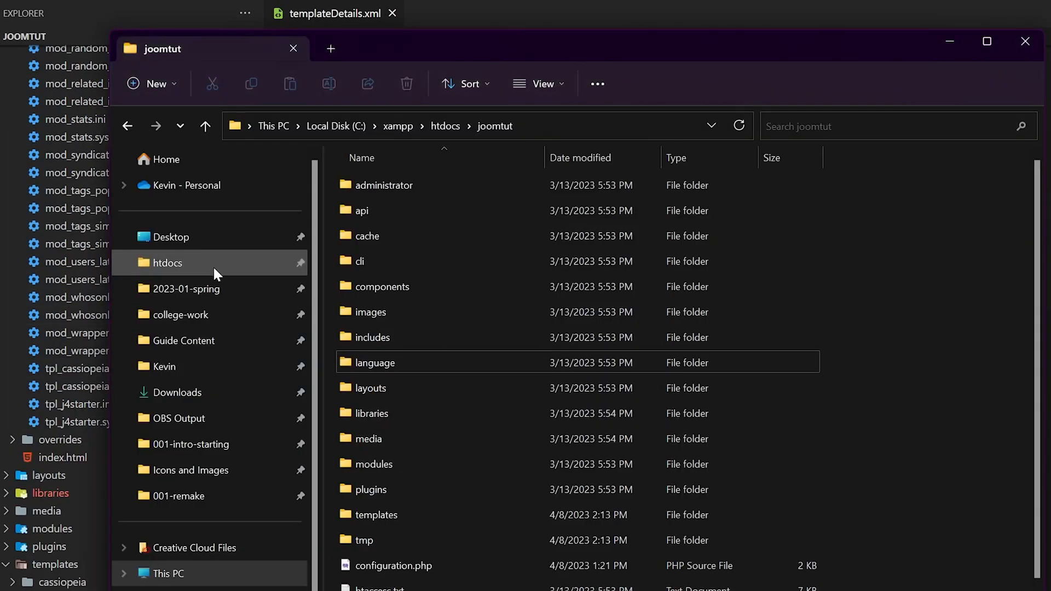
mouse_move(226, 409)
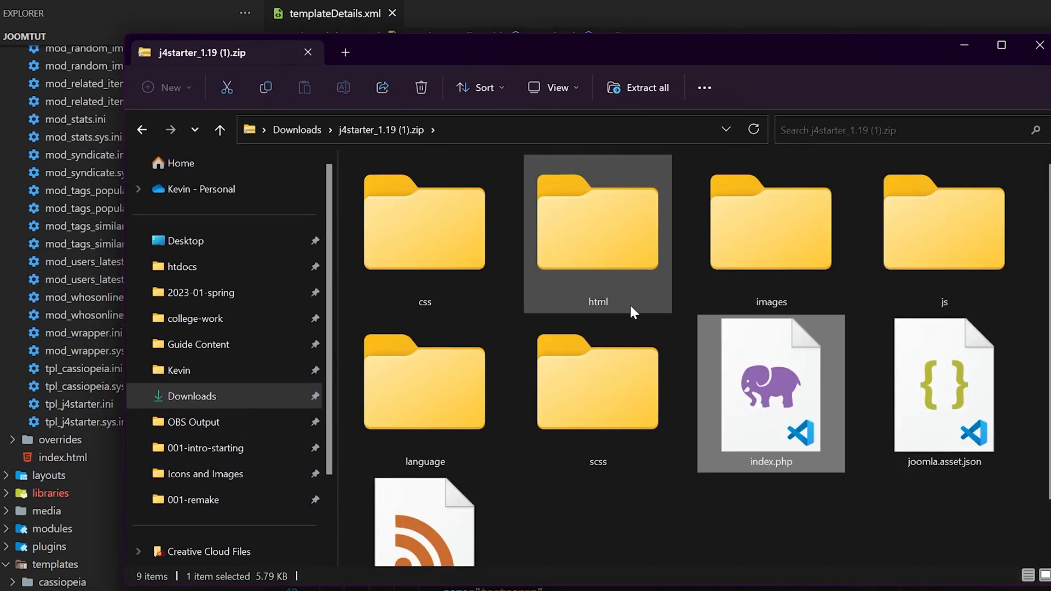
mouse_move(808, 519)
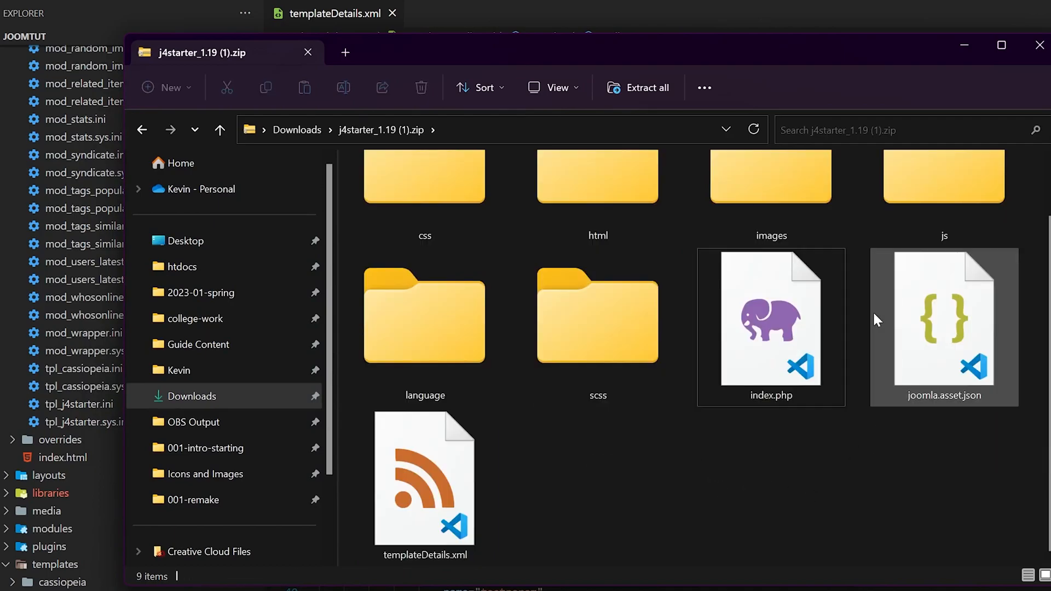
Point out the html, images, scss and css folders inside the j4starter zip, then move to htdocs.
left_click(425, 482)
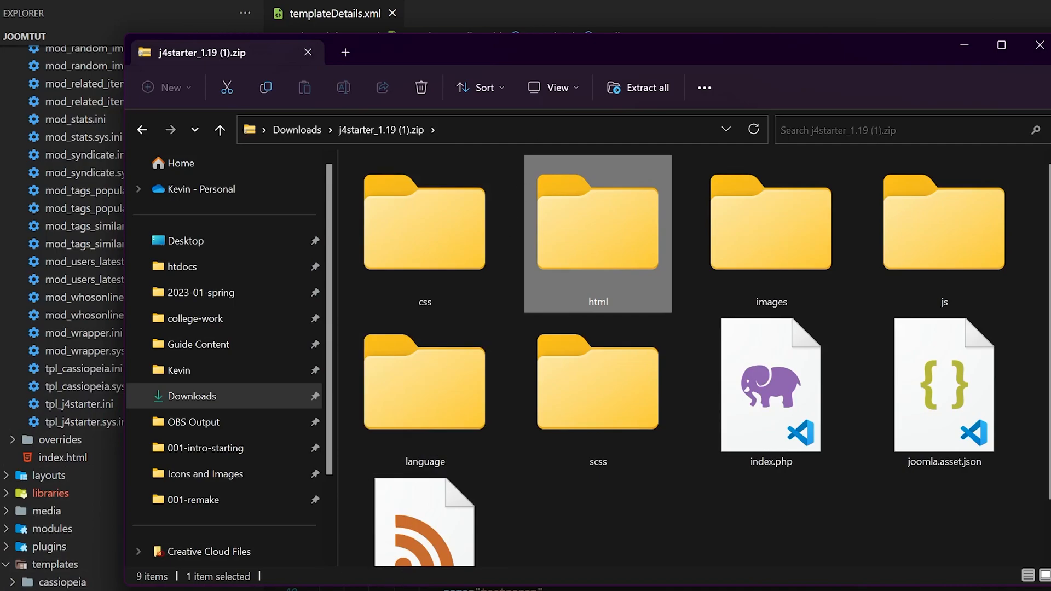
left_click(309, 52)
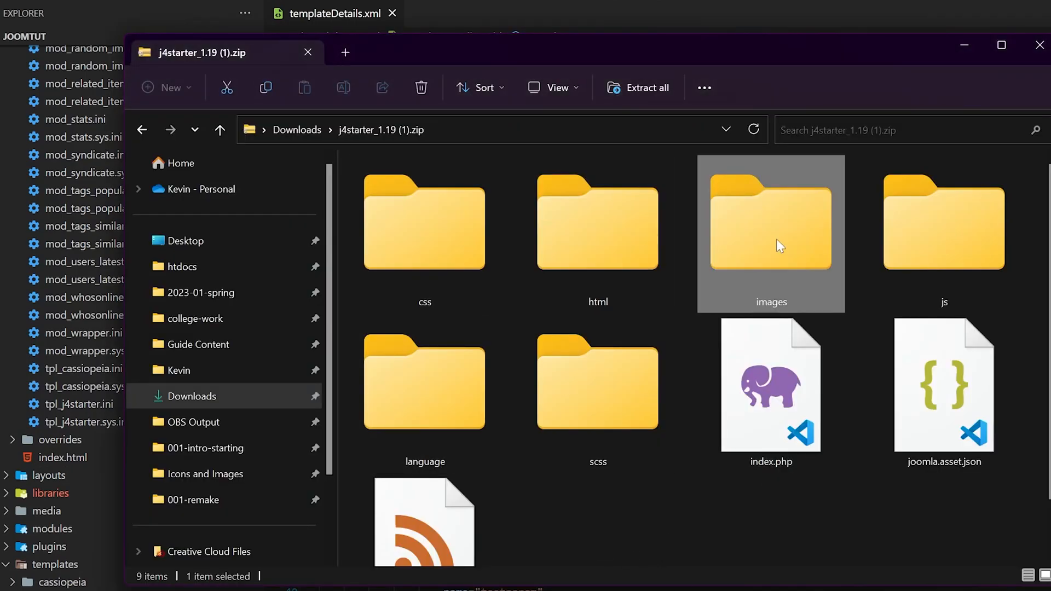
left_click(598, 389)
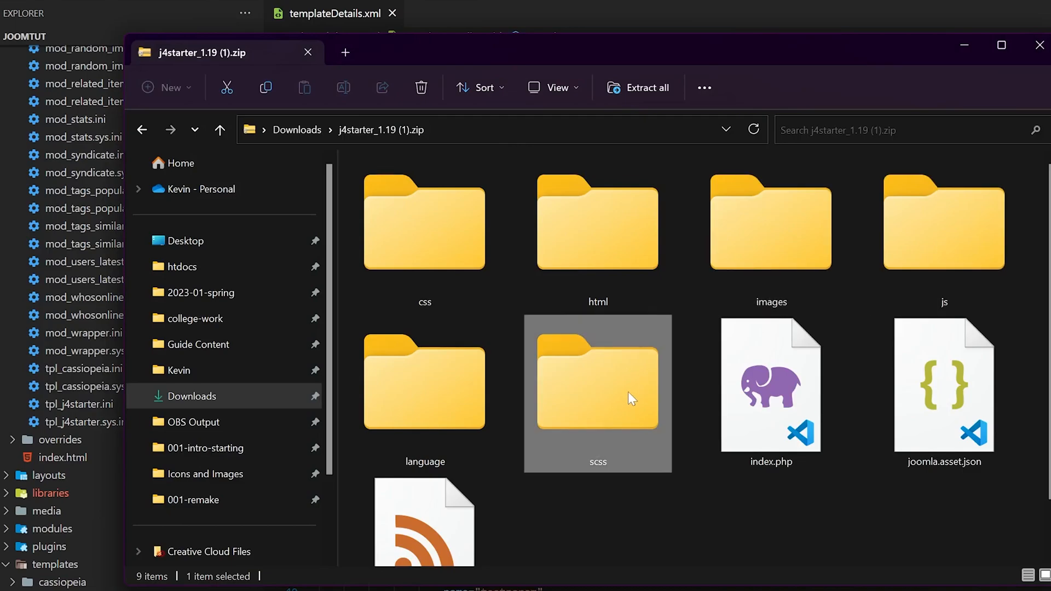
left_click(425, 228)
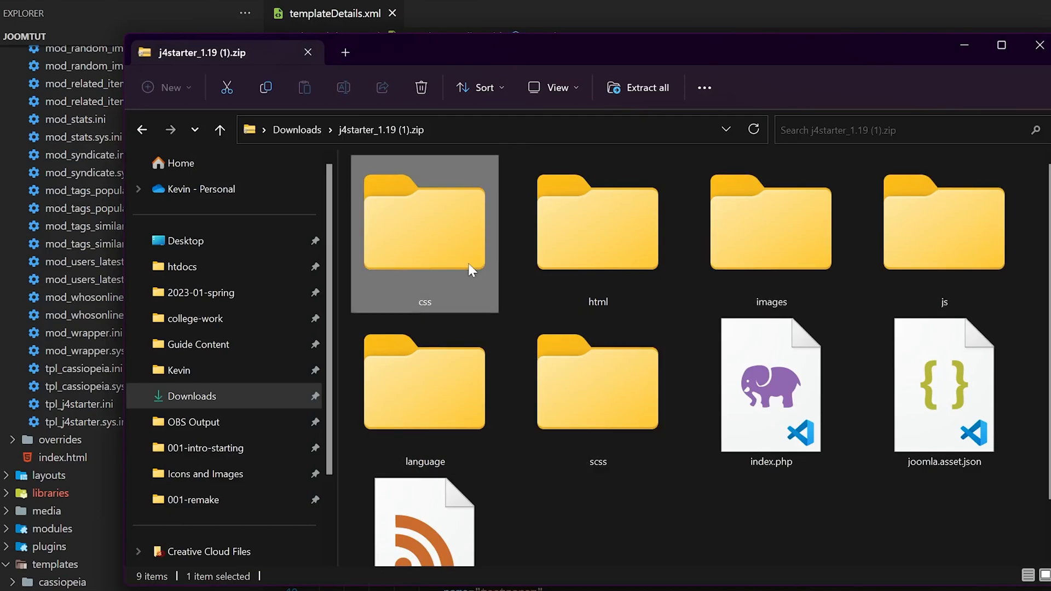
left_click(943, 228)
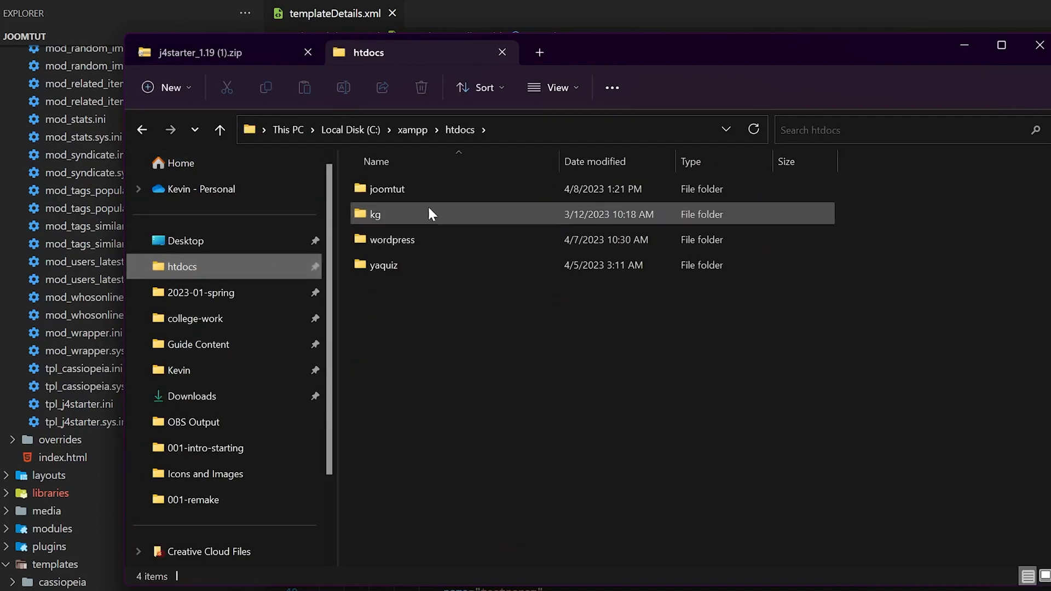
Browse from the joomtut site into its media folder and look inside the template's css folder.
double_click(388, 188)
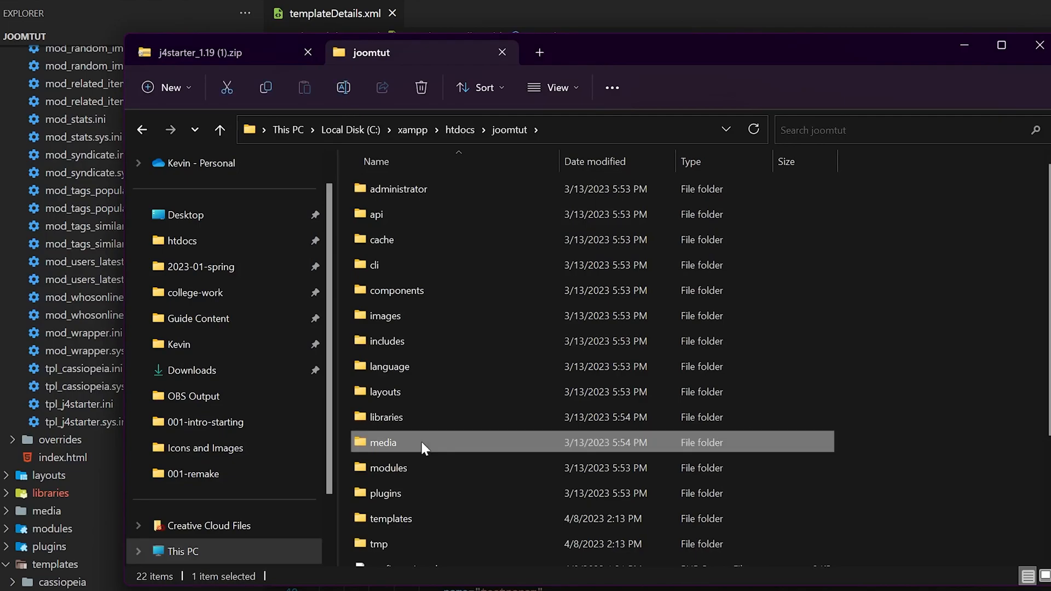
double_click(384, 442)
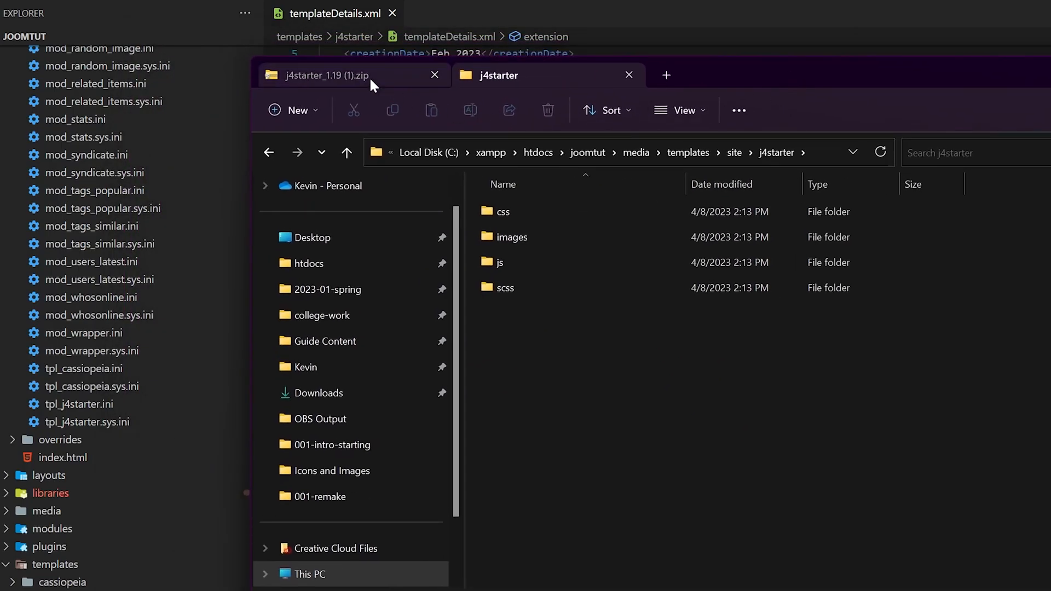
left_click(328, 76)
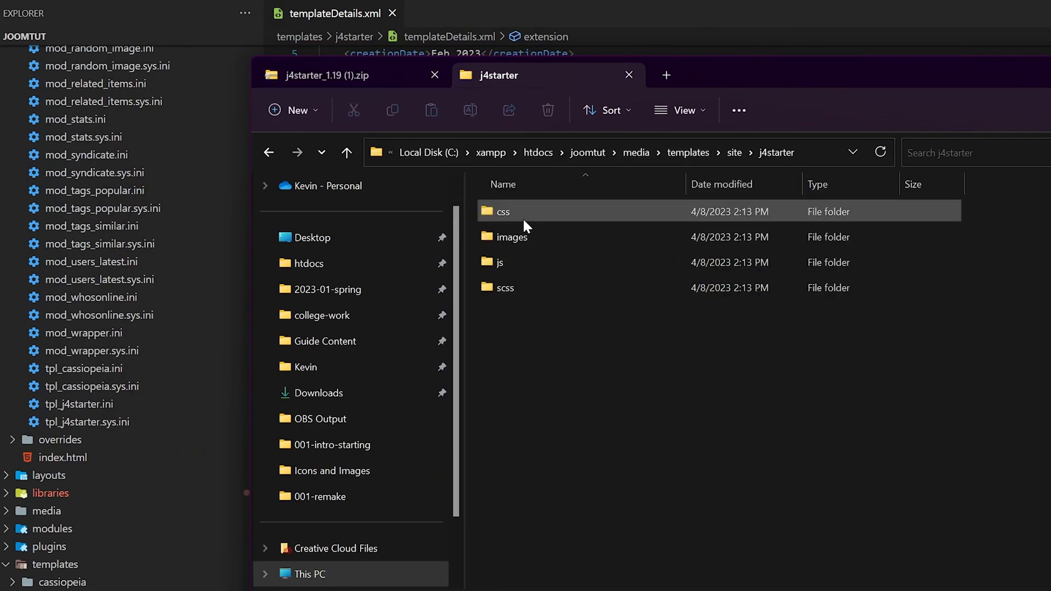
double_click(502, 213)
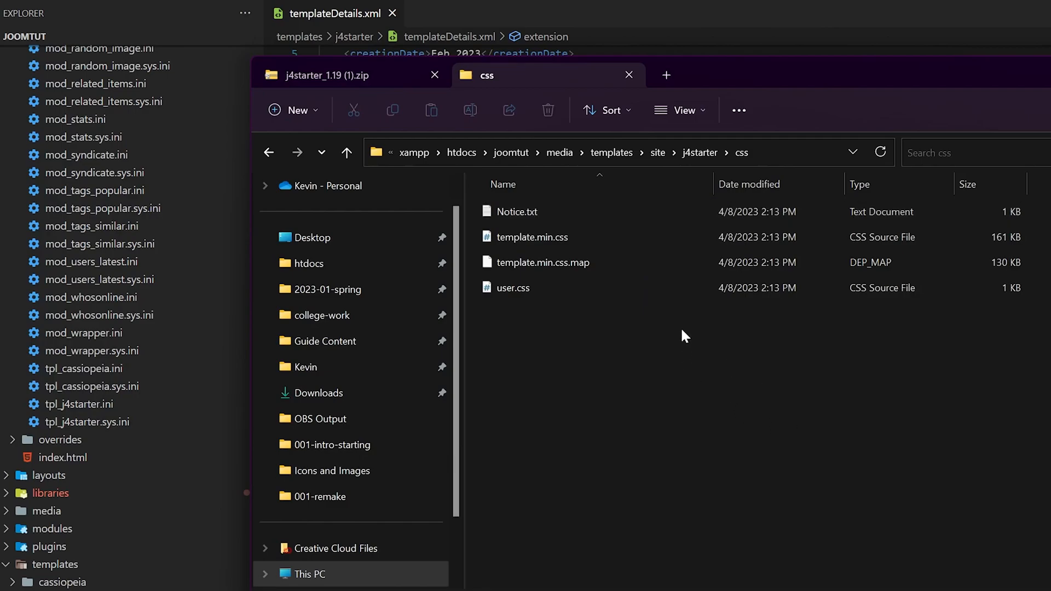
left_click(532, 236)
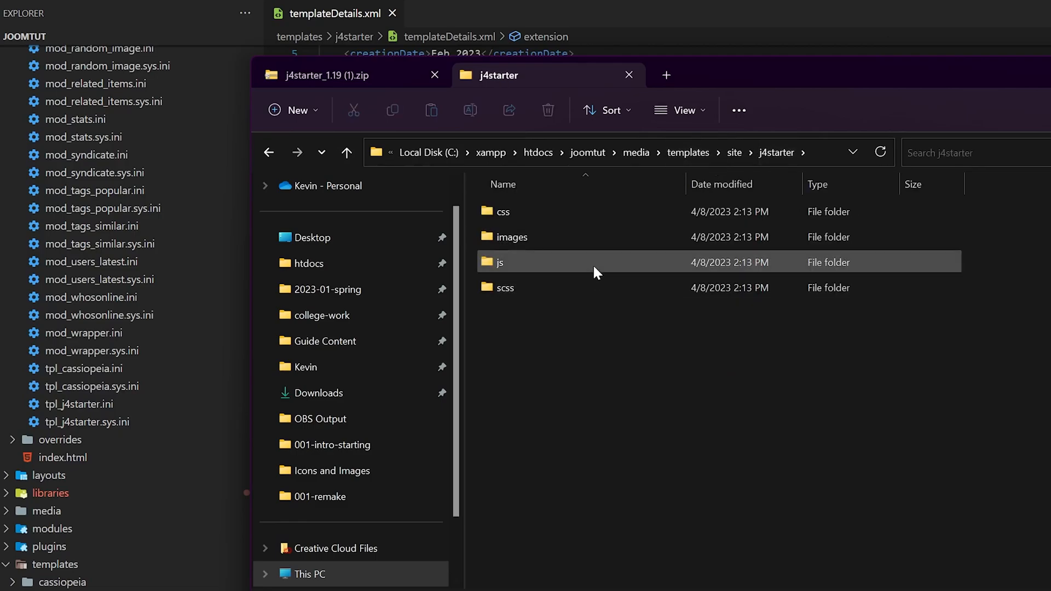
mouse_move(605, 240)
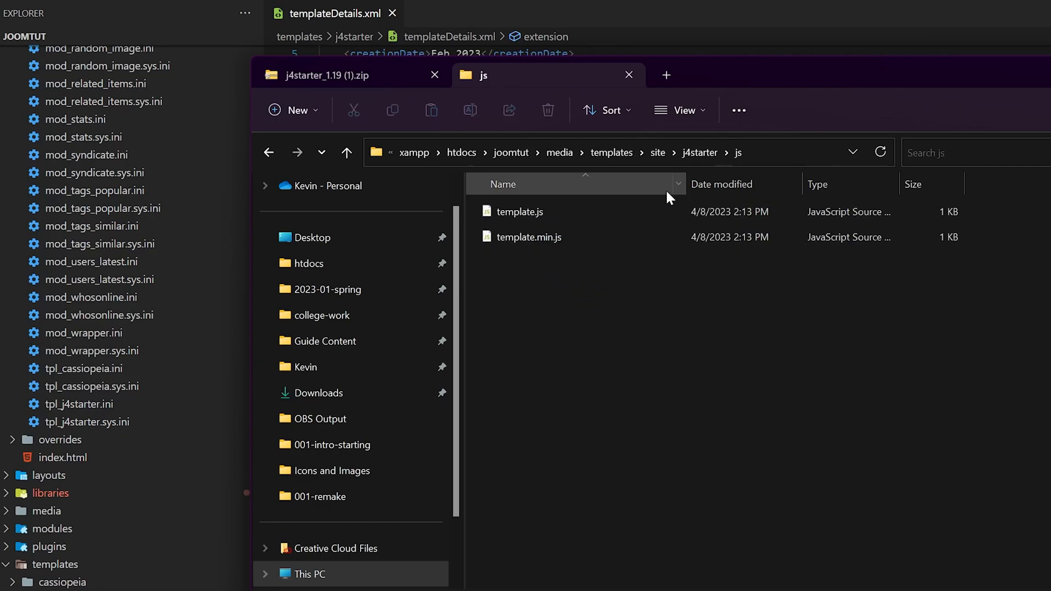
Return to the j4starter media folder and look into its scss folder (template.scss) and js folder.
left_click(346, 152)
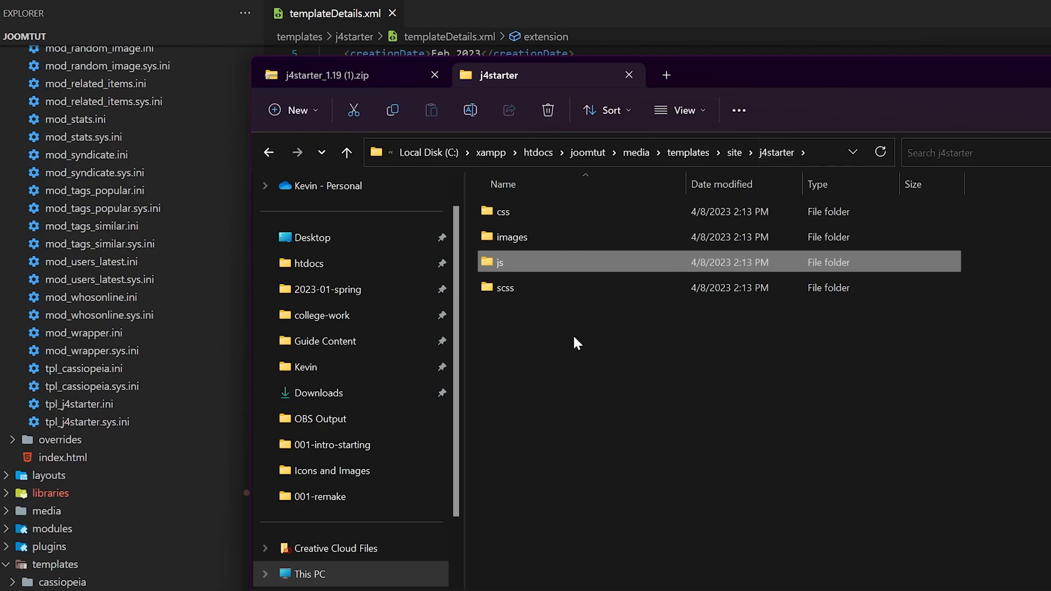
mouse_move(518, 288)
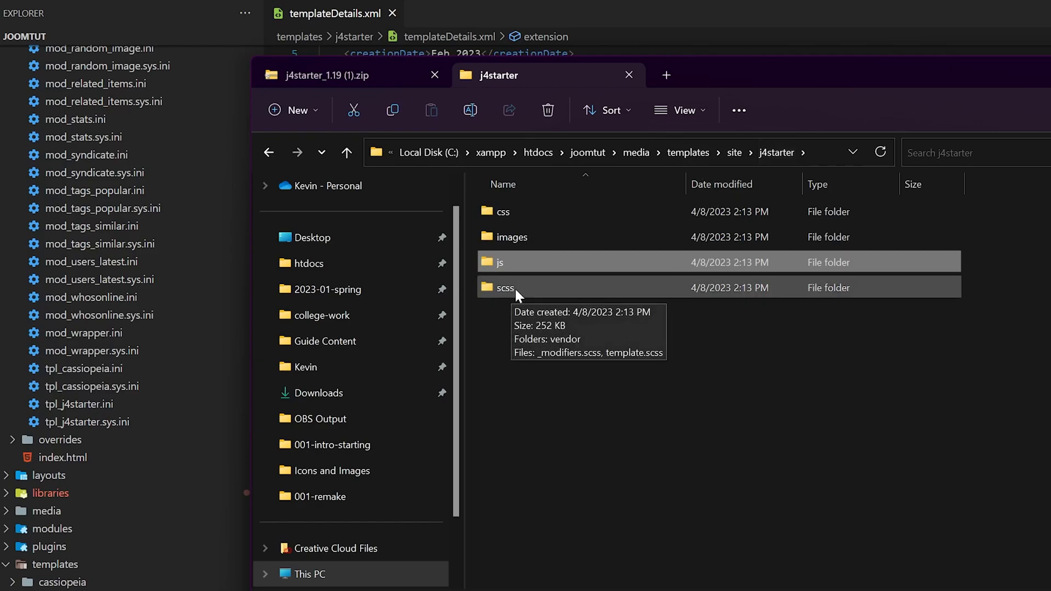
double_click(505, 287)
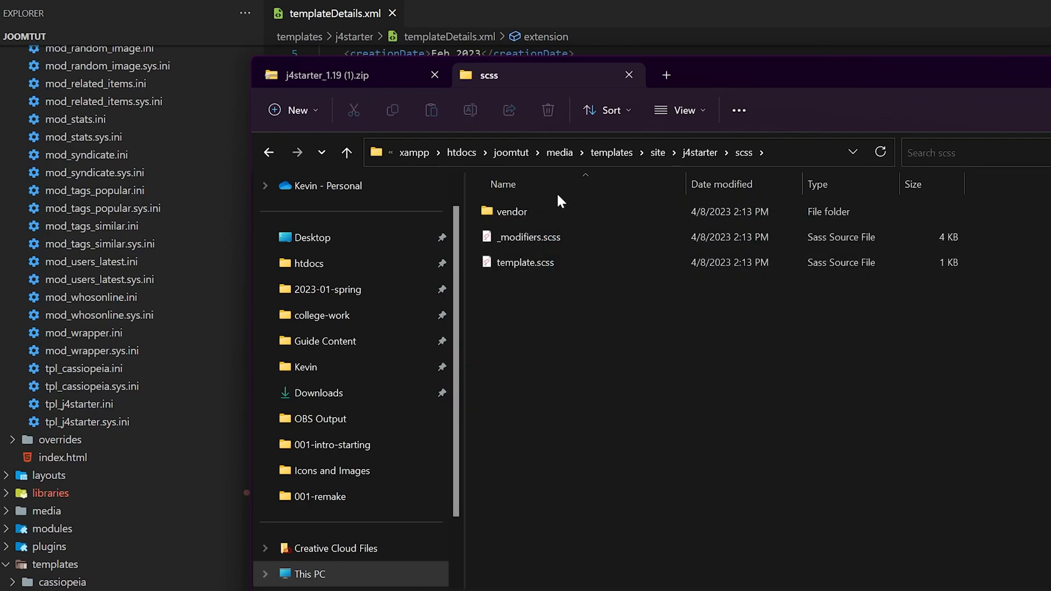
left_click(525, 263)
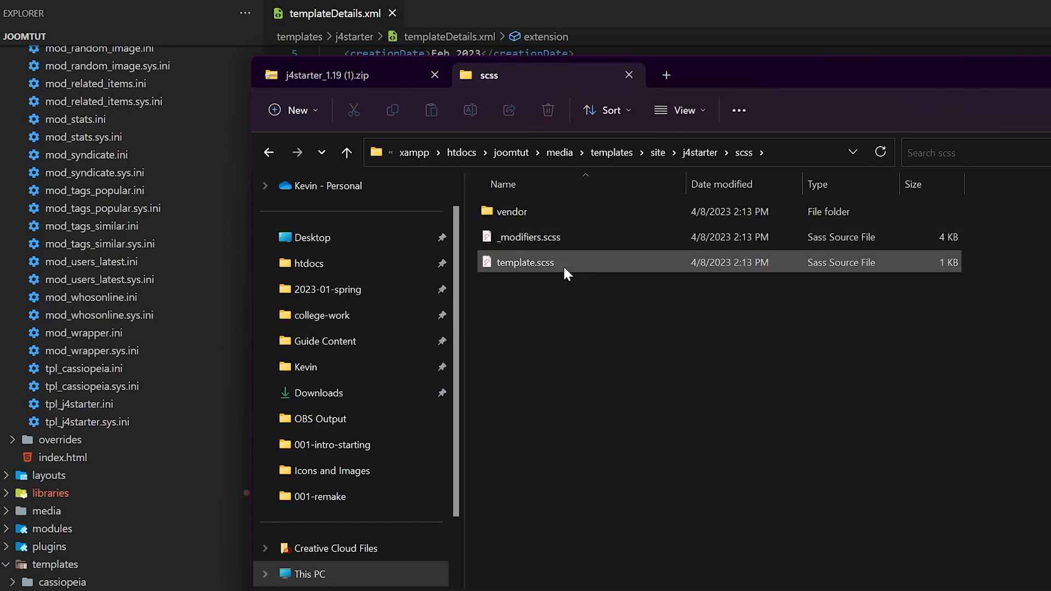
mouse_move(574, 272)
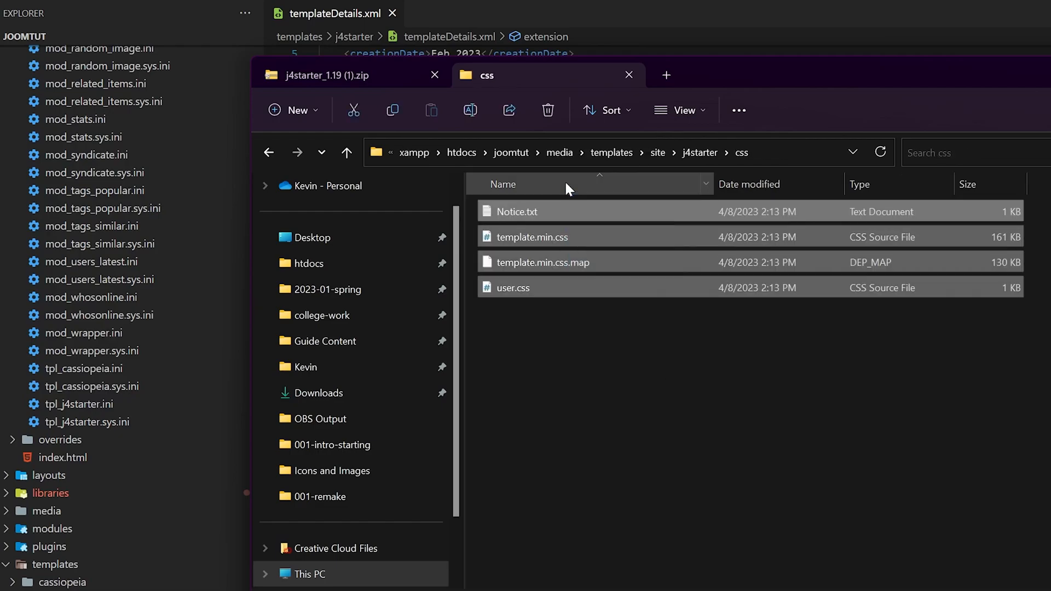
left_click(346, 153)
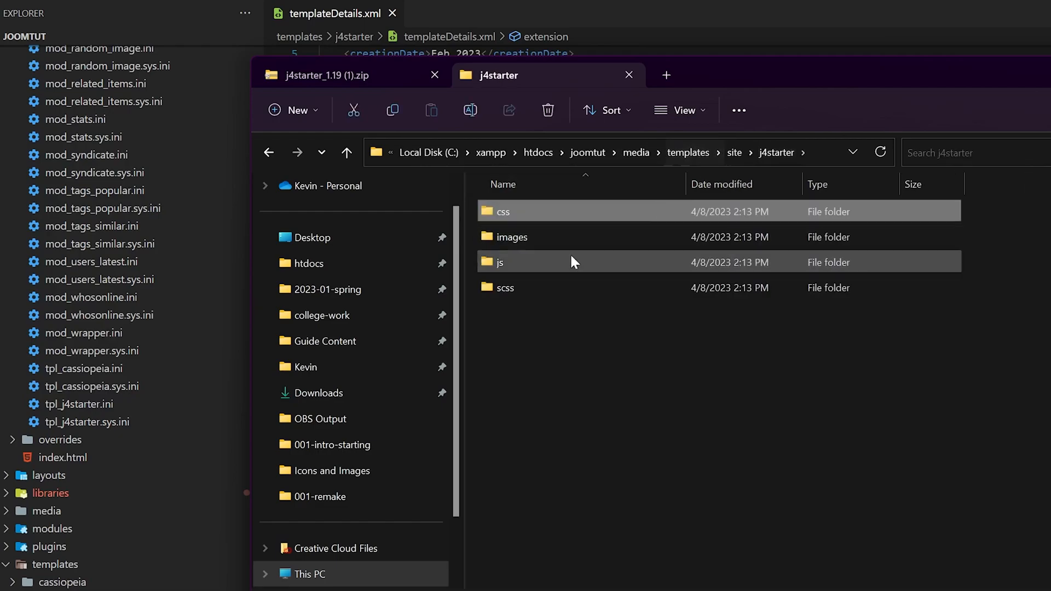
double_click(506, 288)
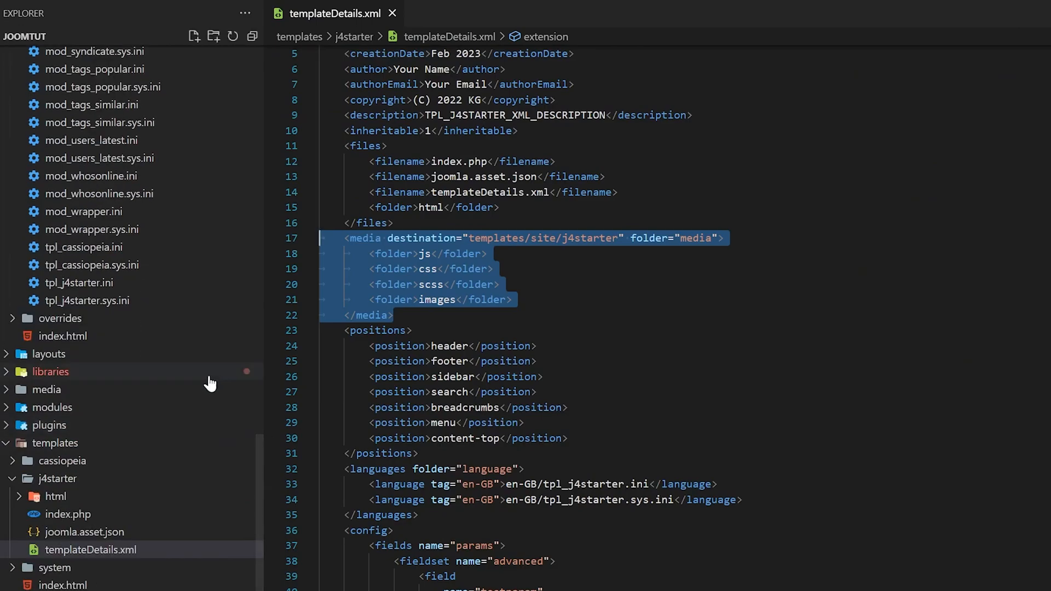
mouse_move(170, 552)
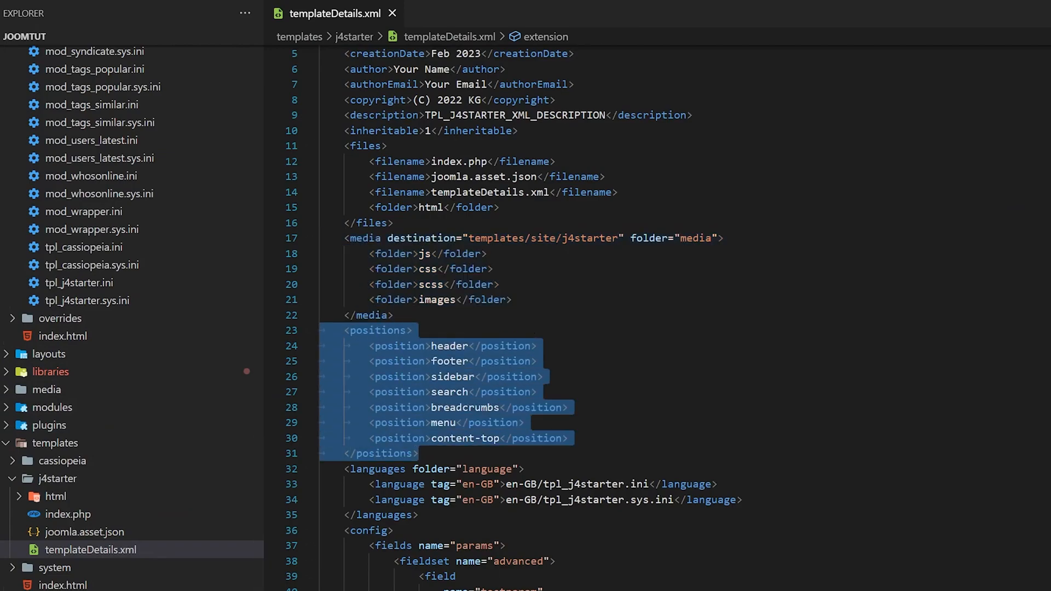
Scroll templateDetails.xml to the config section and pick out the testparam radio field.
scroll("down", 3)
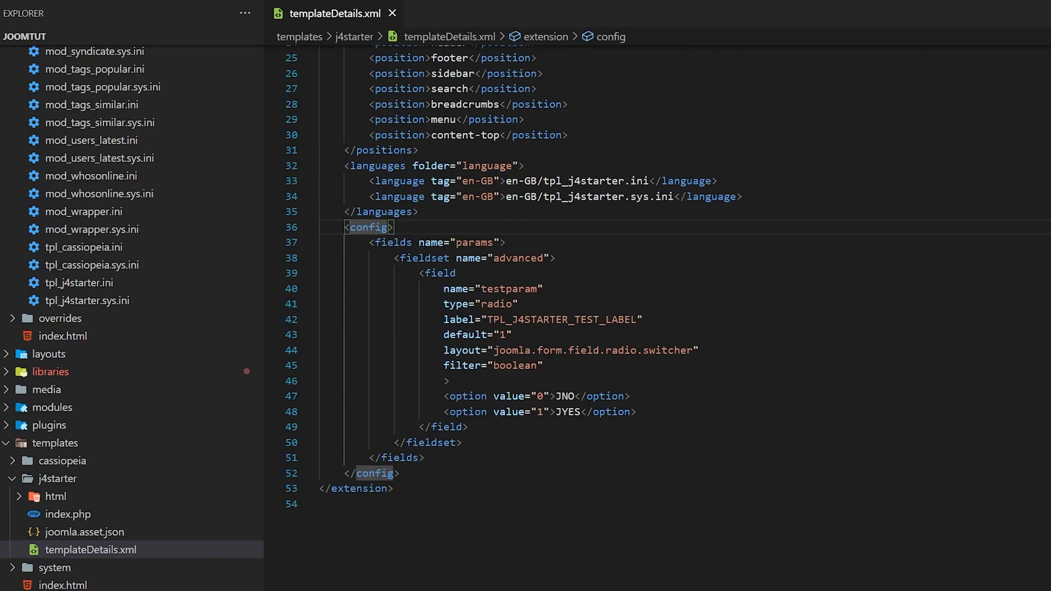
left_click(398, 458)
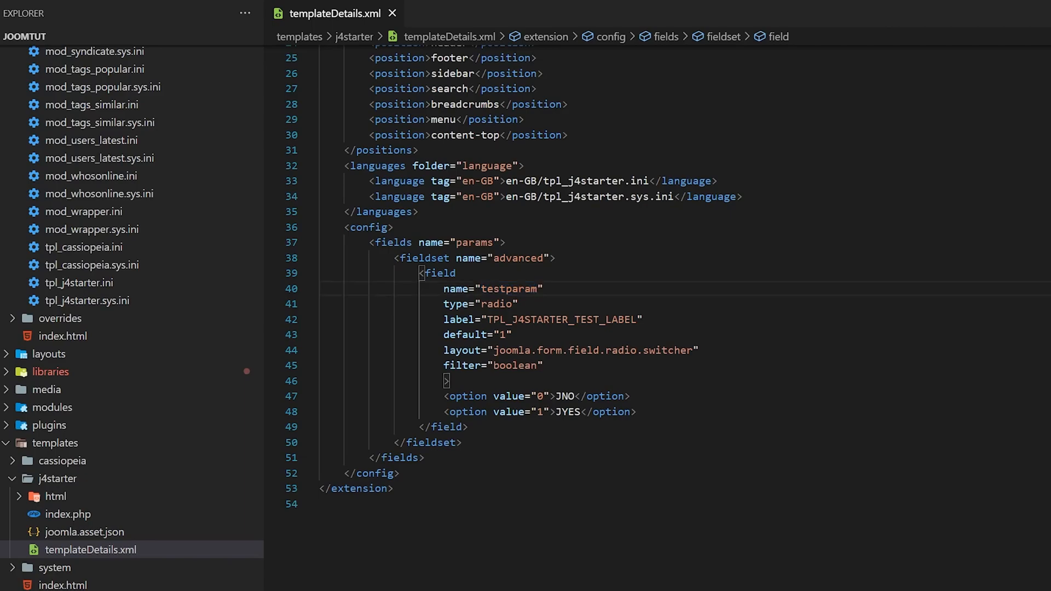
double_click(498, 305)
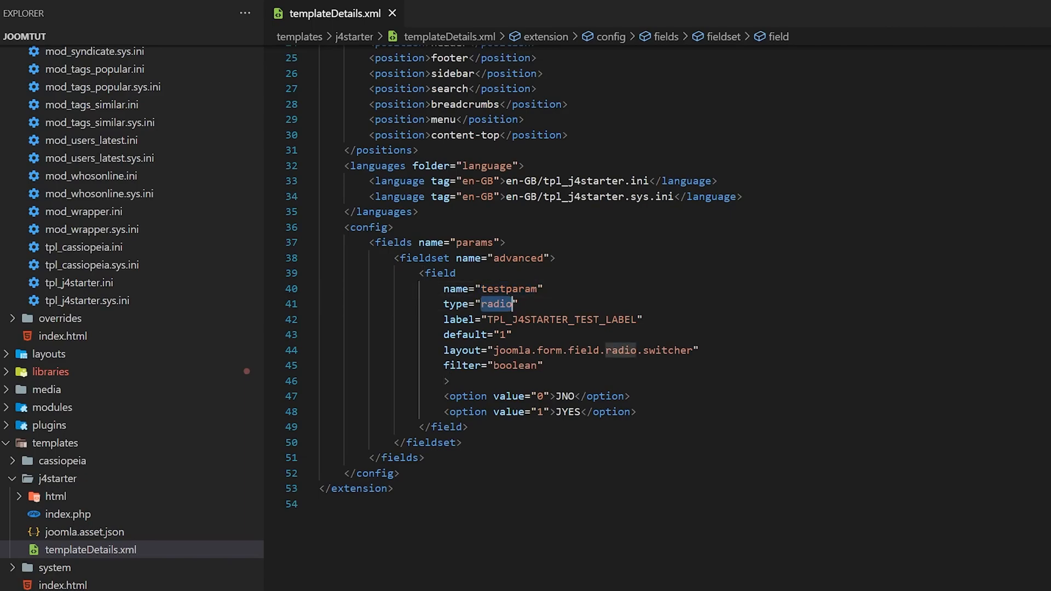
left_click(581, 412)
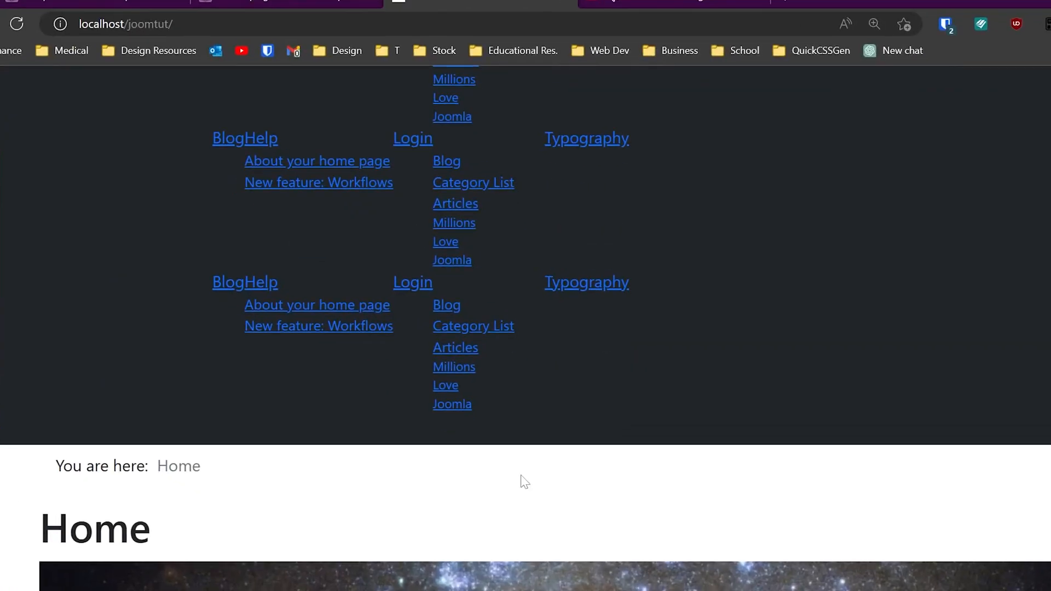
Log in to Joomla admin and open the J4Starter Blank/Basic Site - Default style via Site Template Styles.
left_click(865, 8)
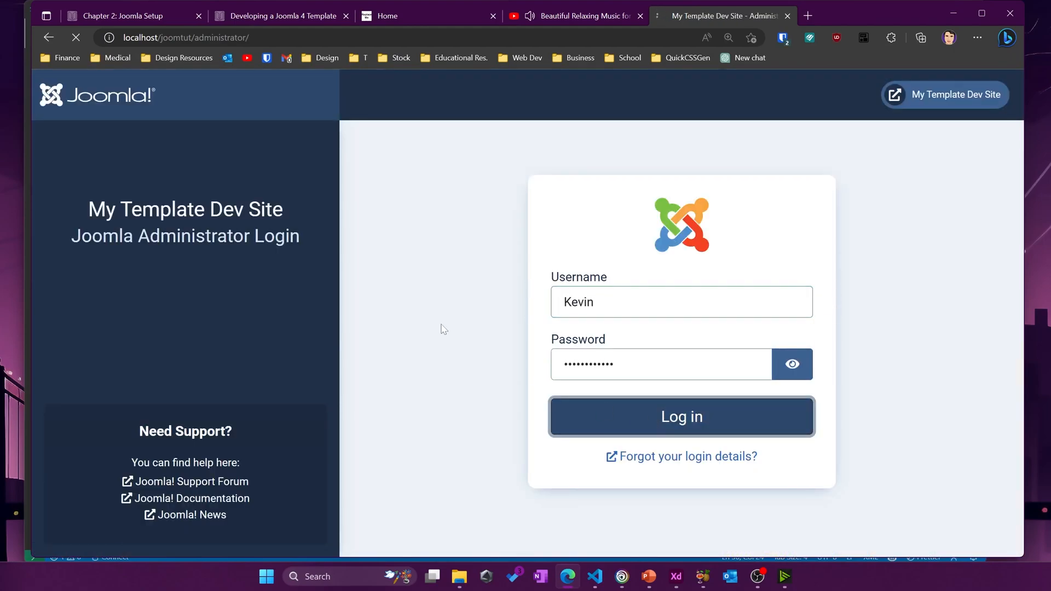
left_click(681, 416)
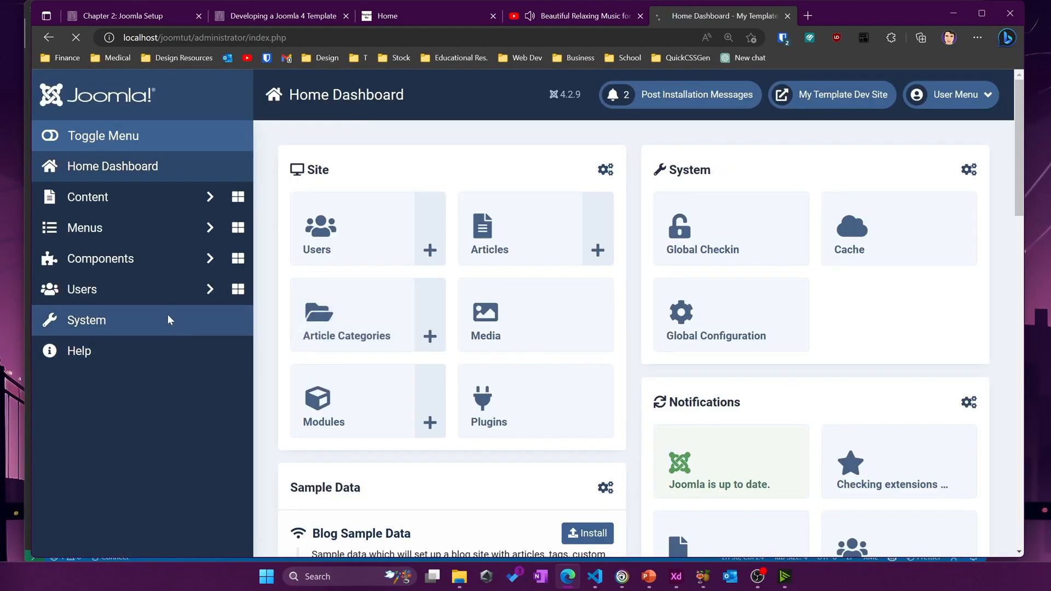
left_click(86, 320)
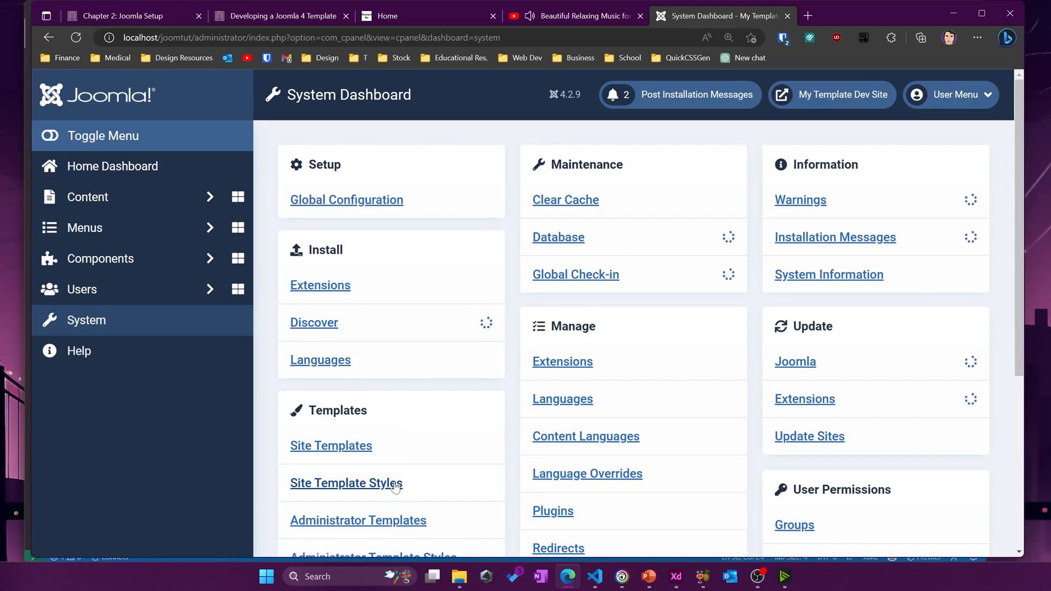
left_click(346, 483)
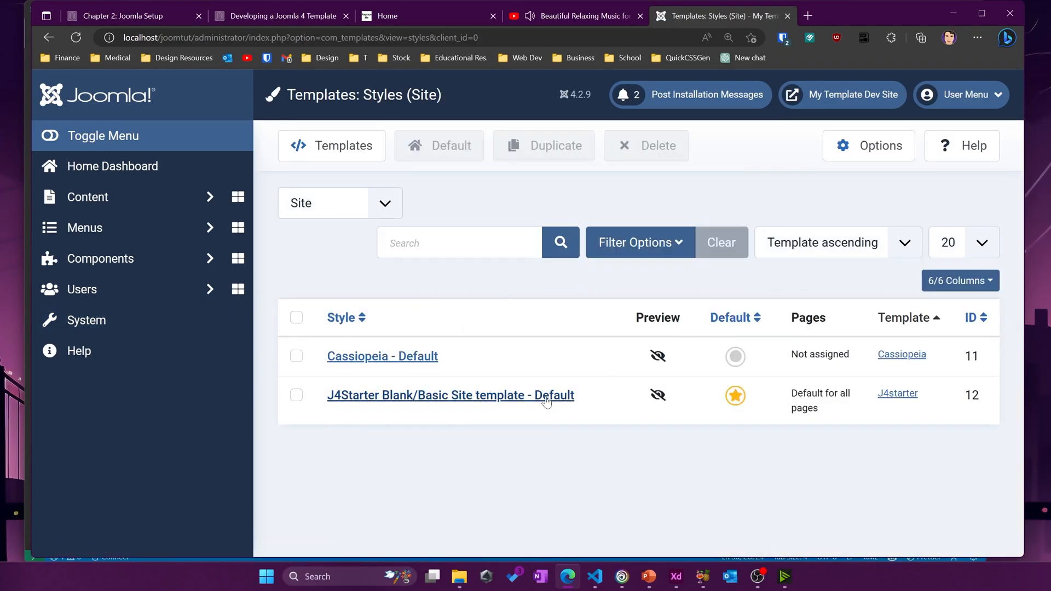
left_click(451, 395)
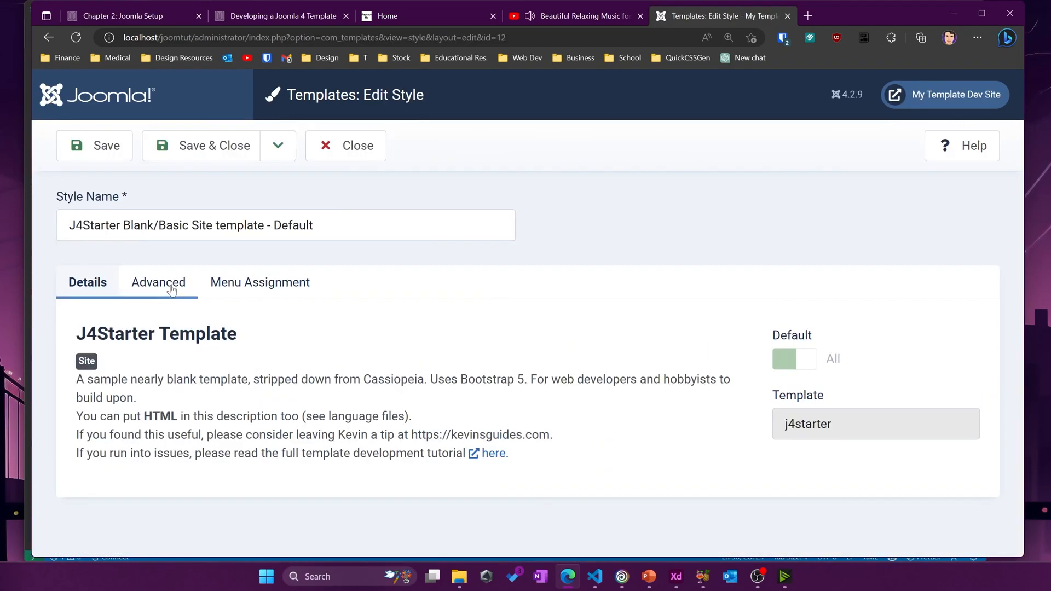
Flip the Advanced Test Parameter to Yes, compare it with the XML field, then close the style.
left_click(158, 283)
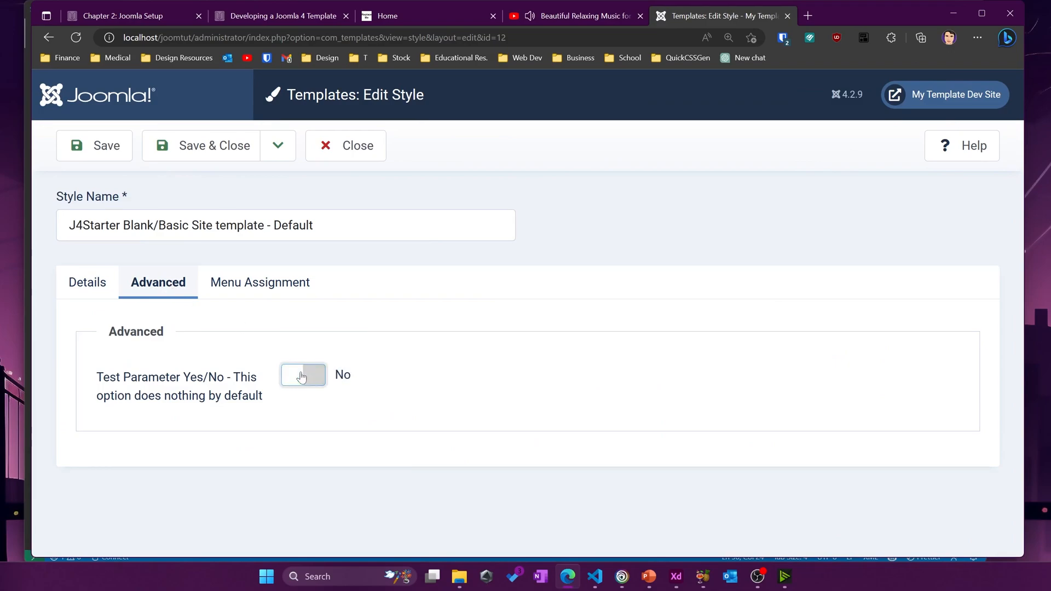
left_click(302, 374)
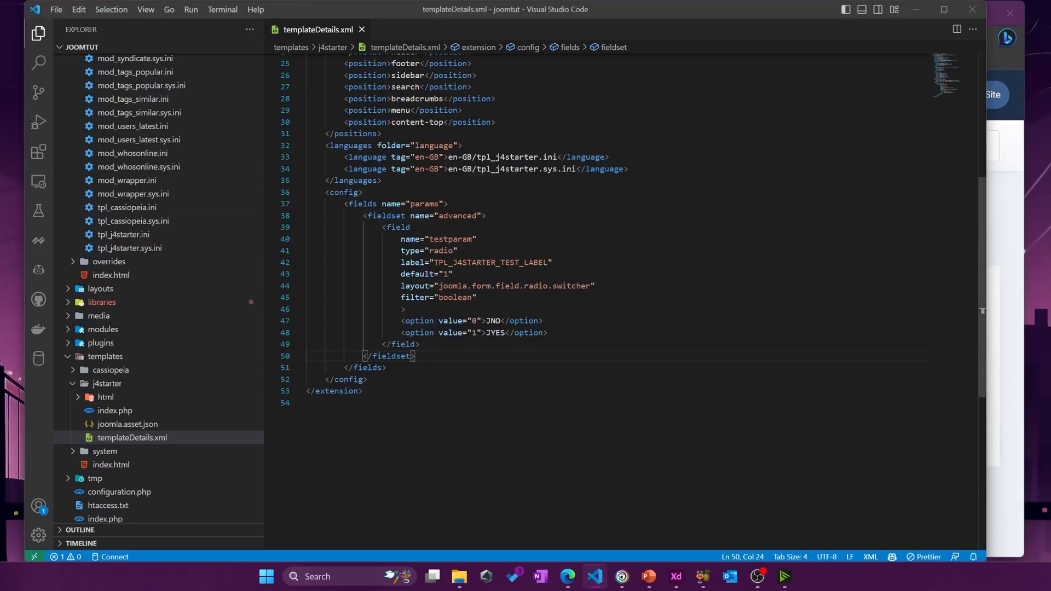
left_click(506, 333)
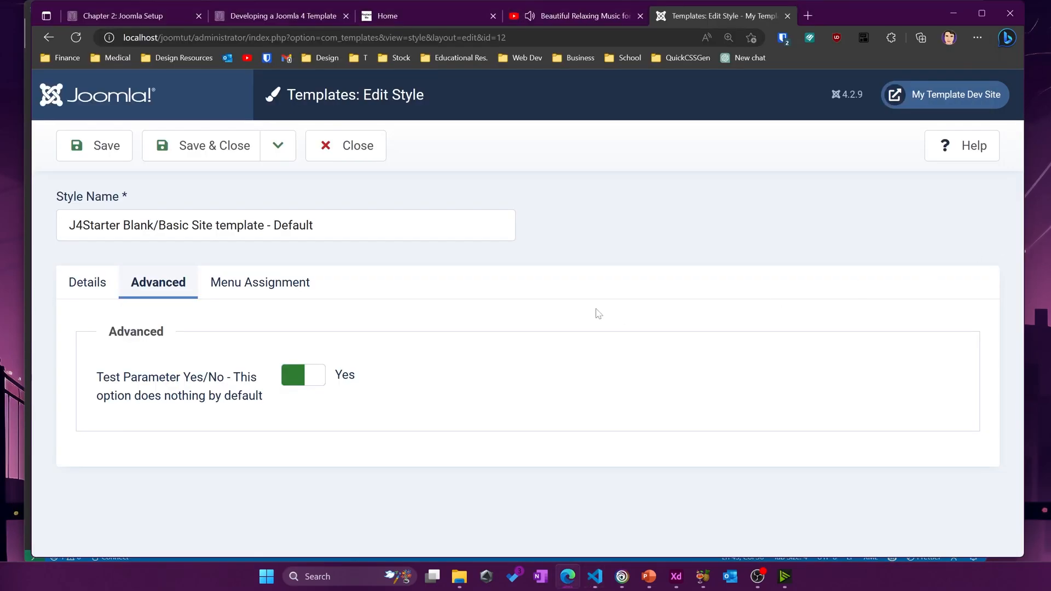
mouse_move(136, 295)
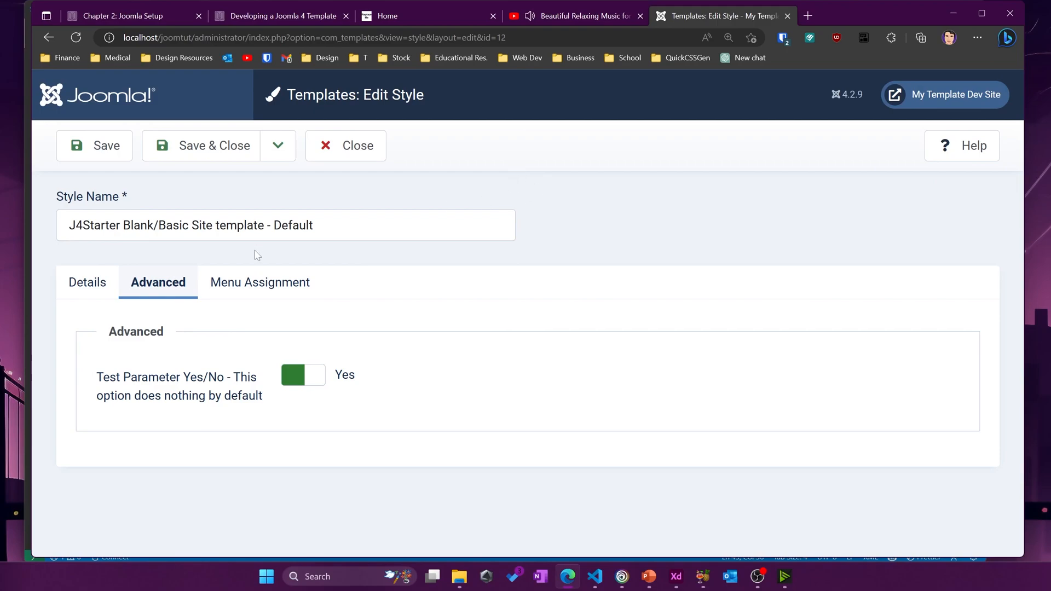
mouse_move(222, 298)
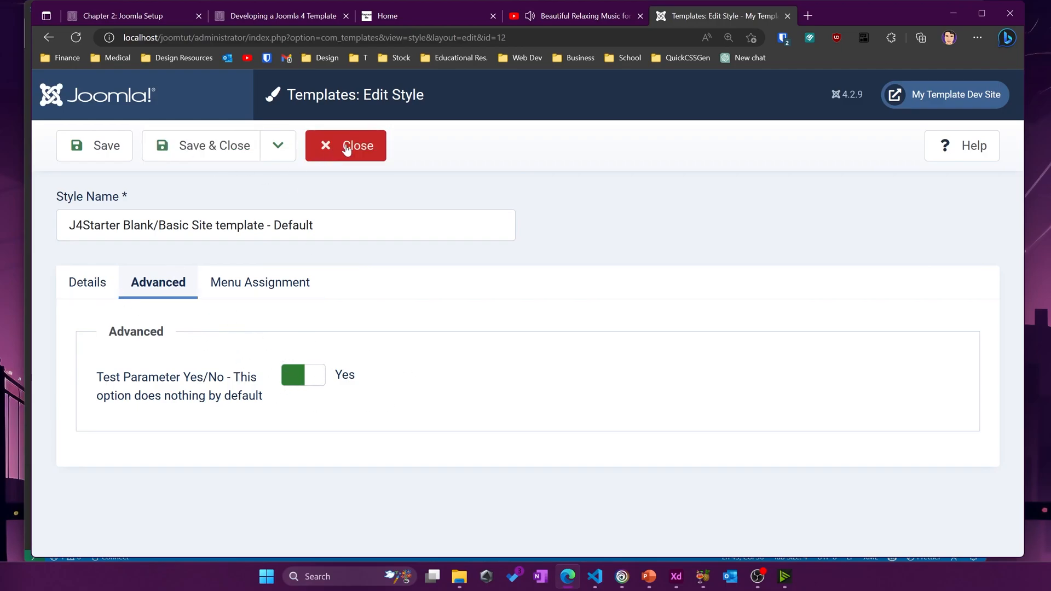
left_click(354, 146)
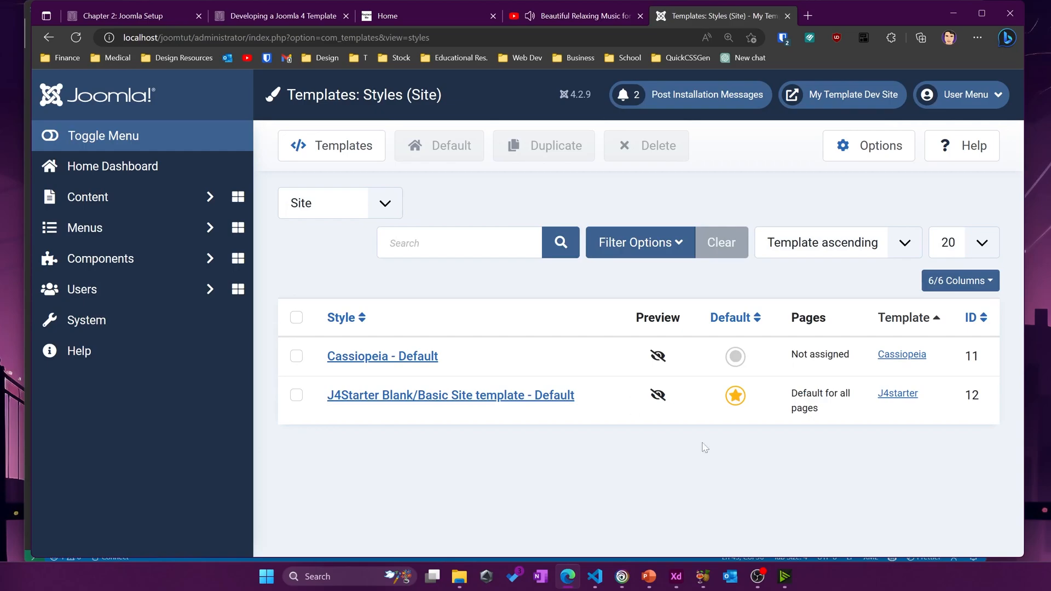
mouse_move(483, 515)
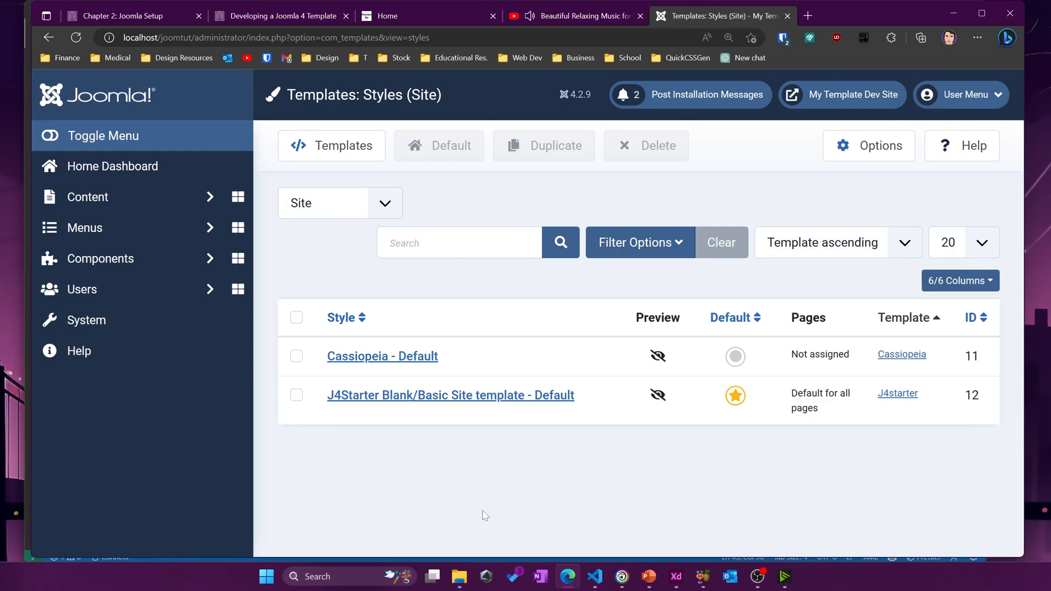
mouse_move(484, 531)
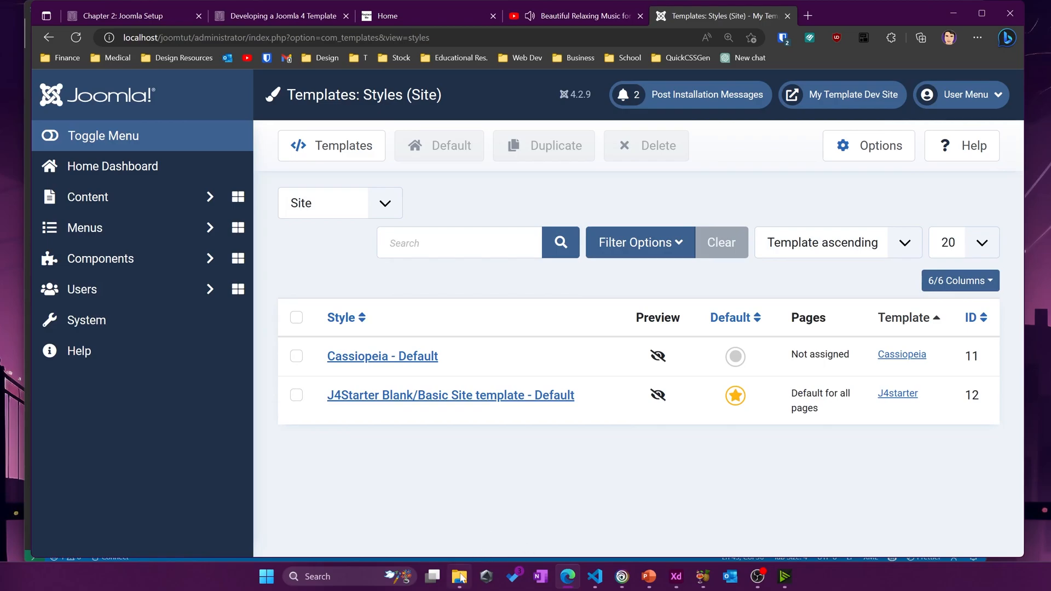
Bring up the j4starter scss folder's template.scss, then switch to the basic-layout-example mockup.
left_click(460, 576)
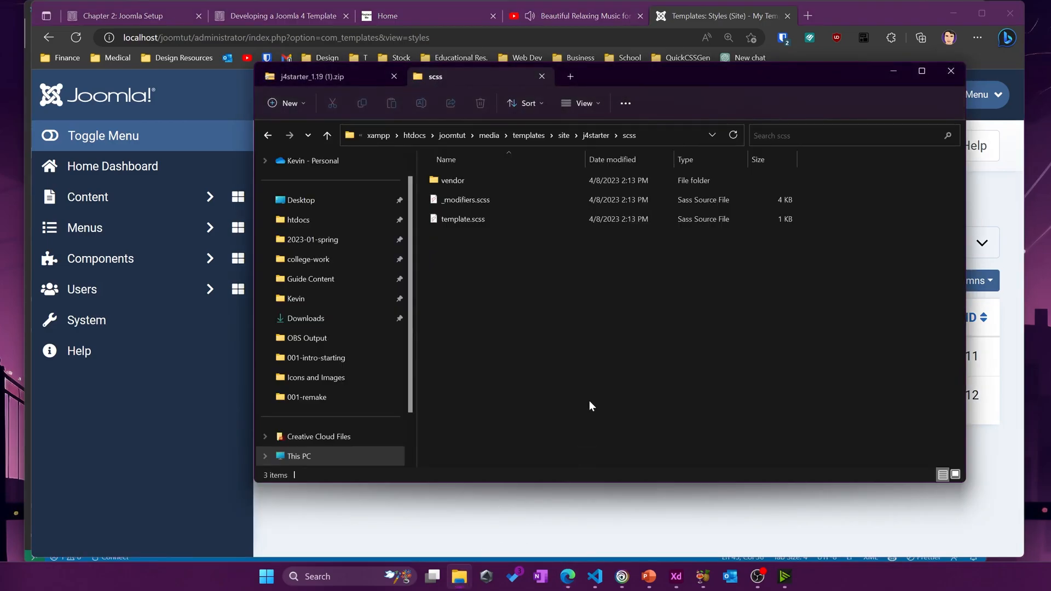
mouse_move(621, 390)
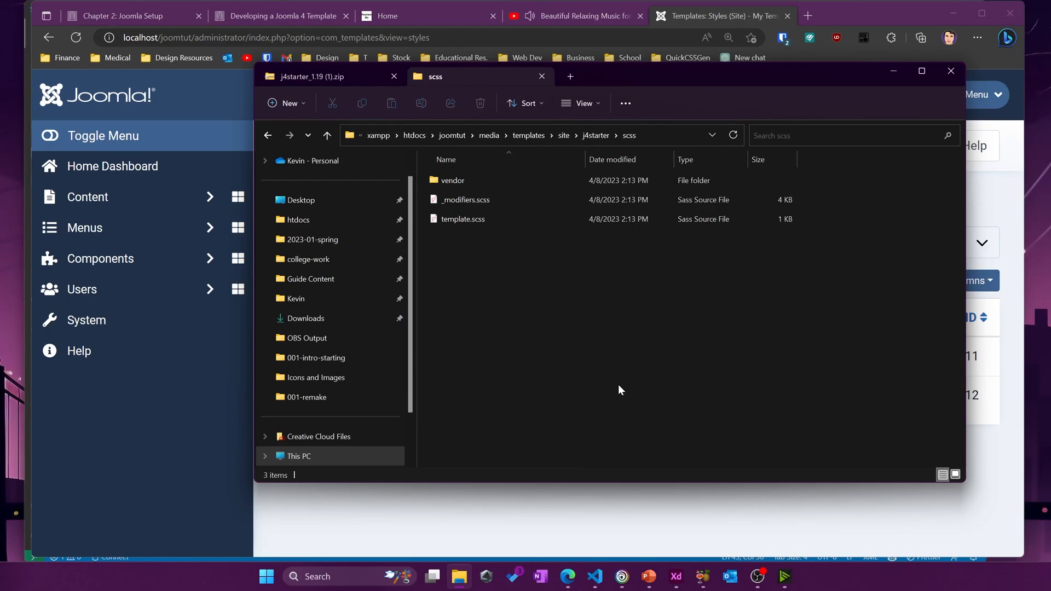
mouse_move(554, 272)
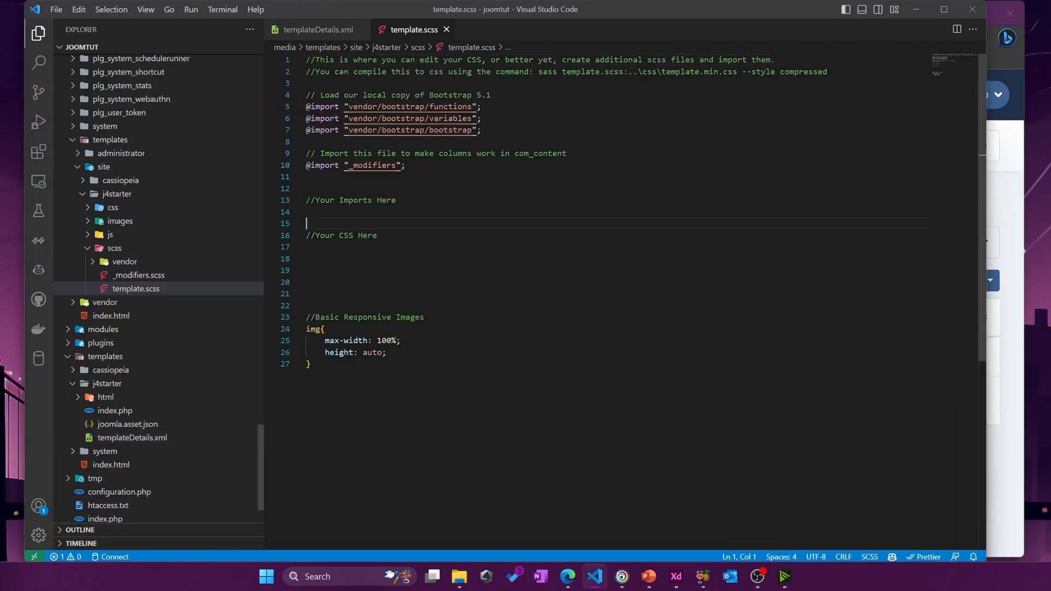
left_click(677, 576)
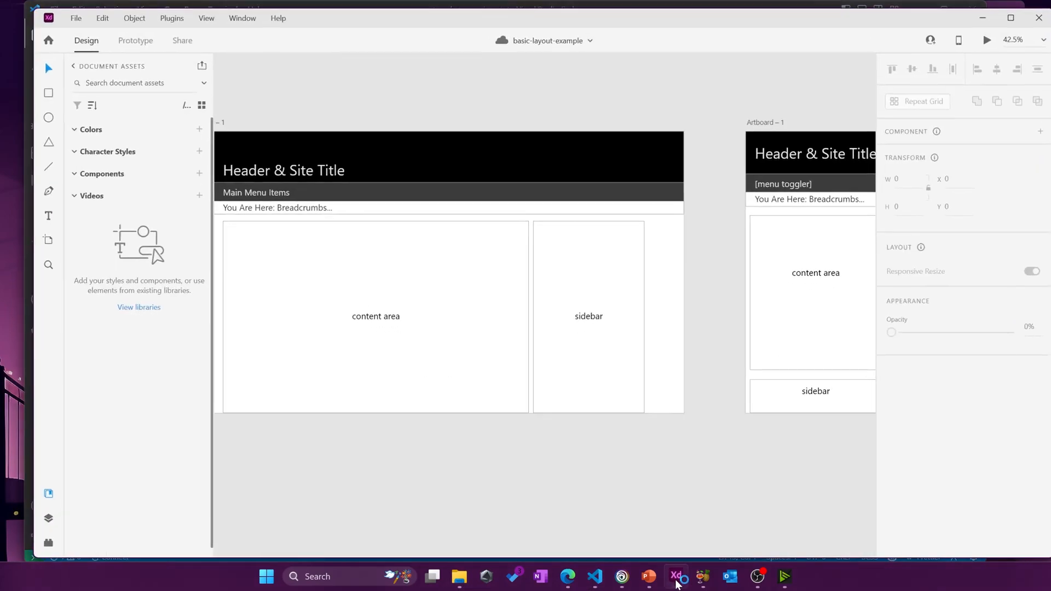